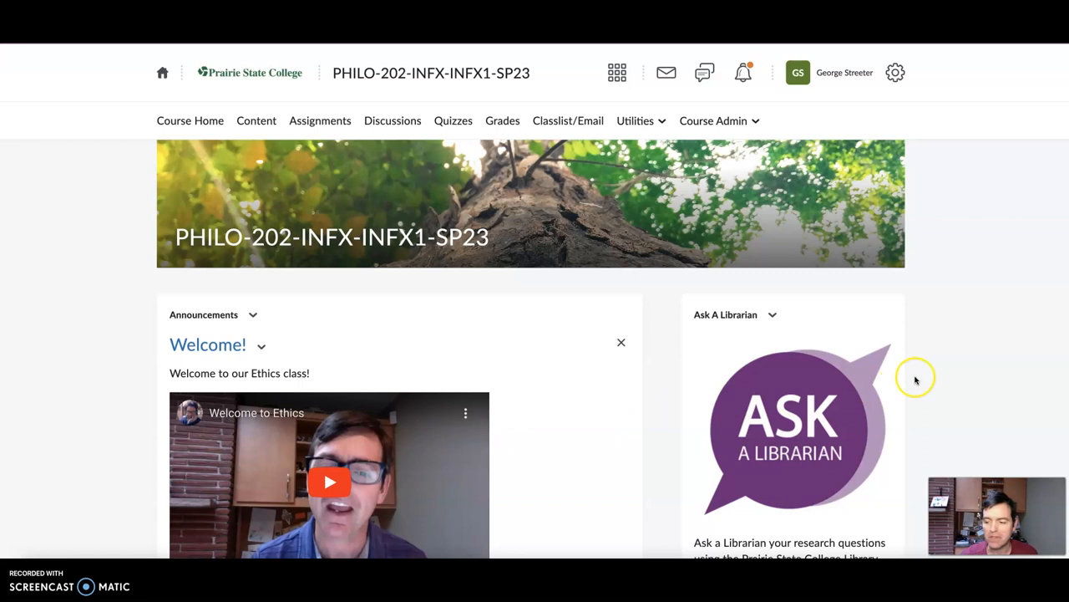
{"action": "mouse_move", "coordinate": [440, 386]}
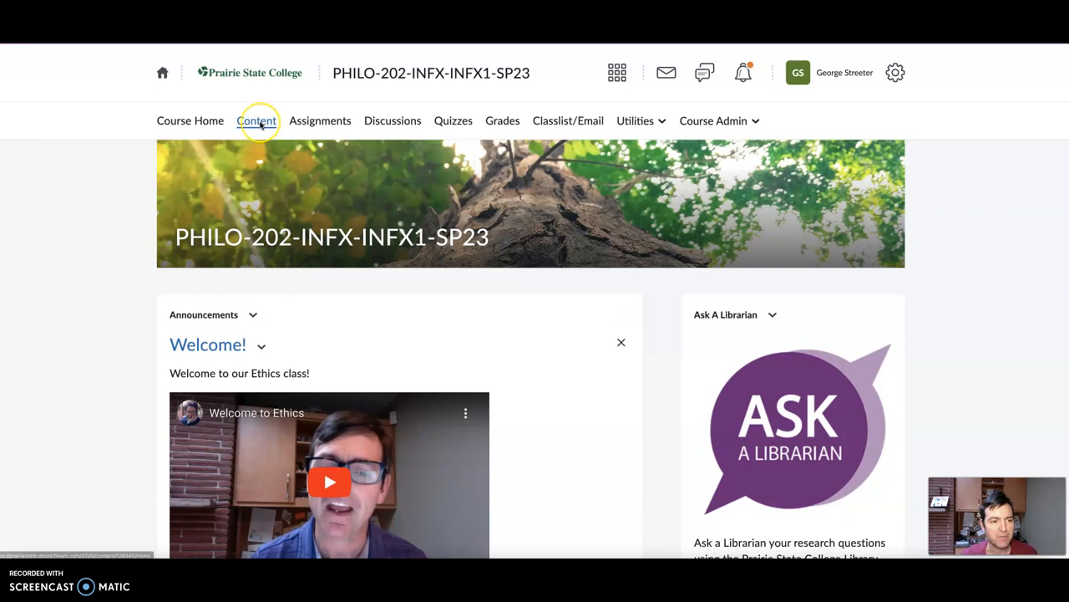
Step: Open Week 1 (Jan 30-Feb 5) from Content > Course Schedule and scroll through its overview
{"action": "left_click", "coordinate": [256, 121]}
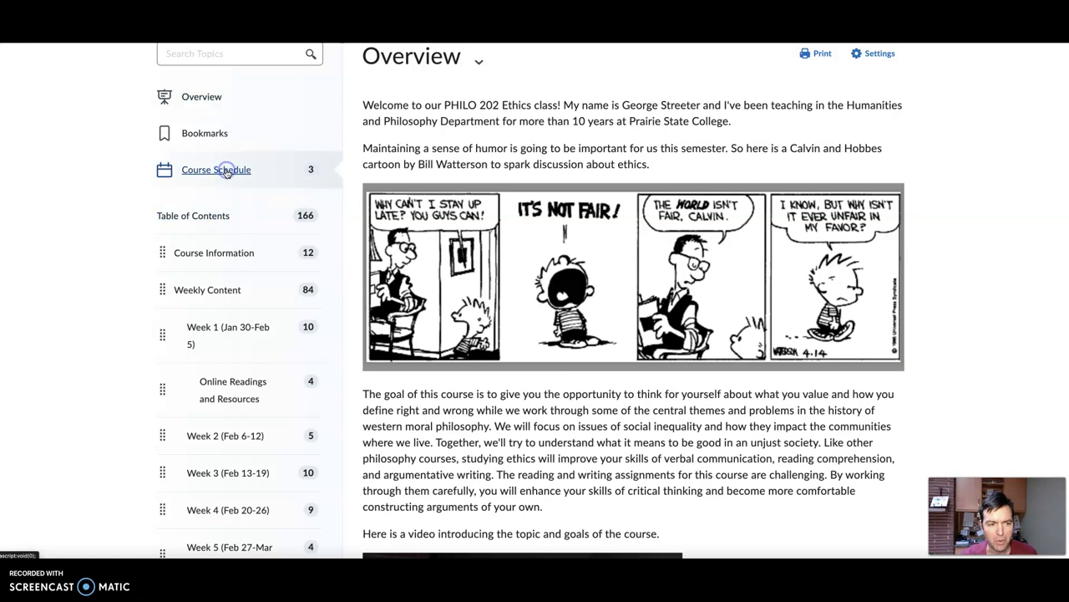
{"action": "left_click", "coordinate": [216, 169]}
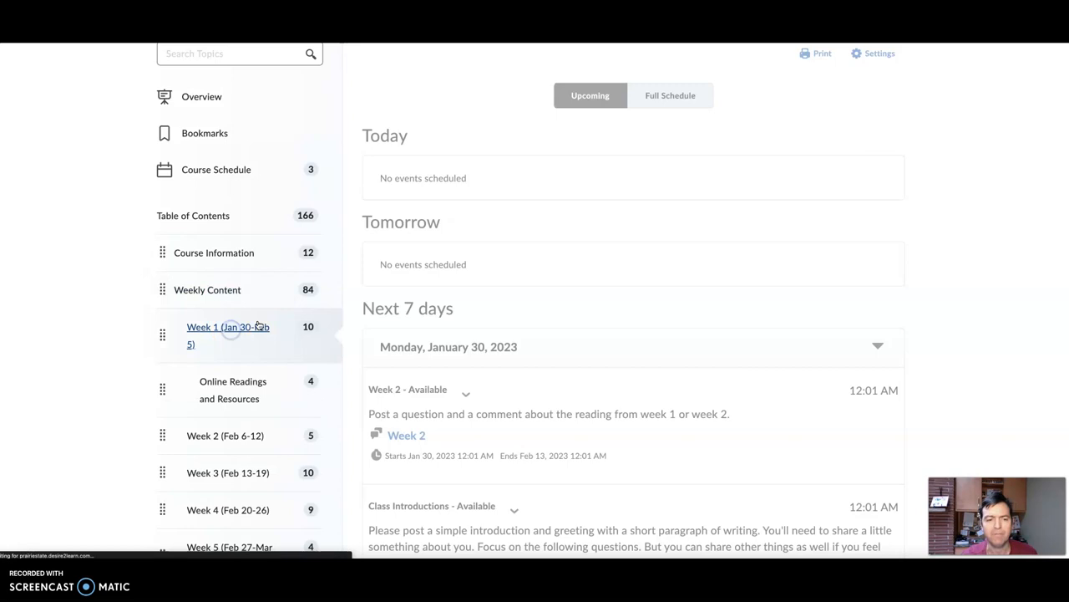
{"action": "left_click", "coordinate": [228, 336]}
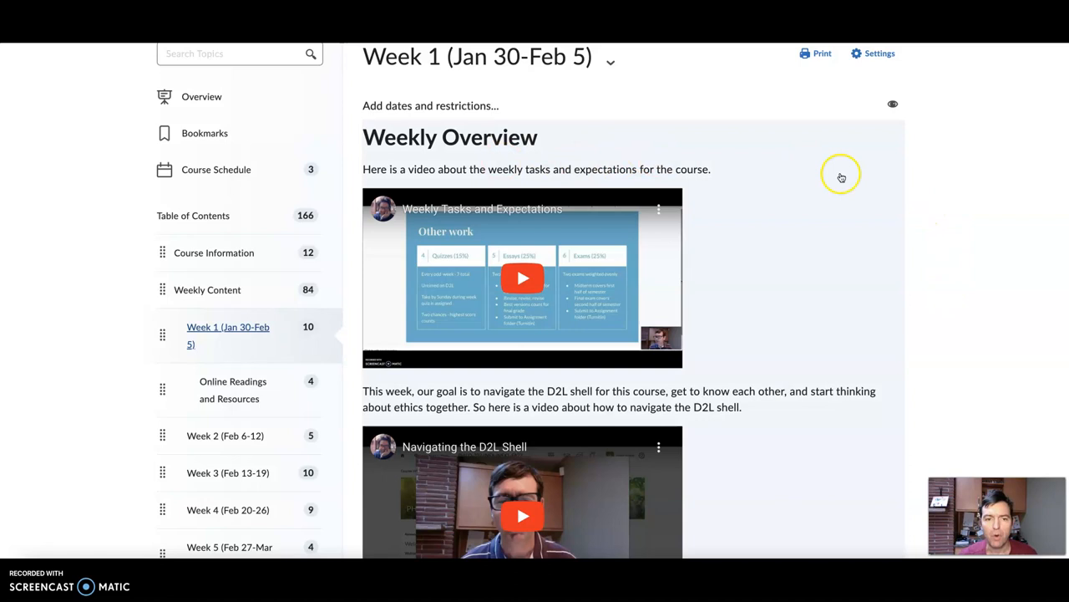
{"action": "mouse_move", "coordinate": [580, 112]}
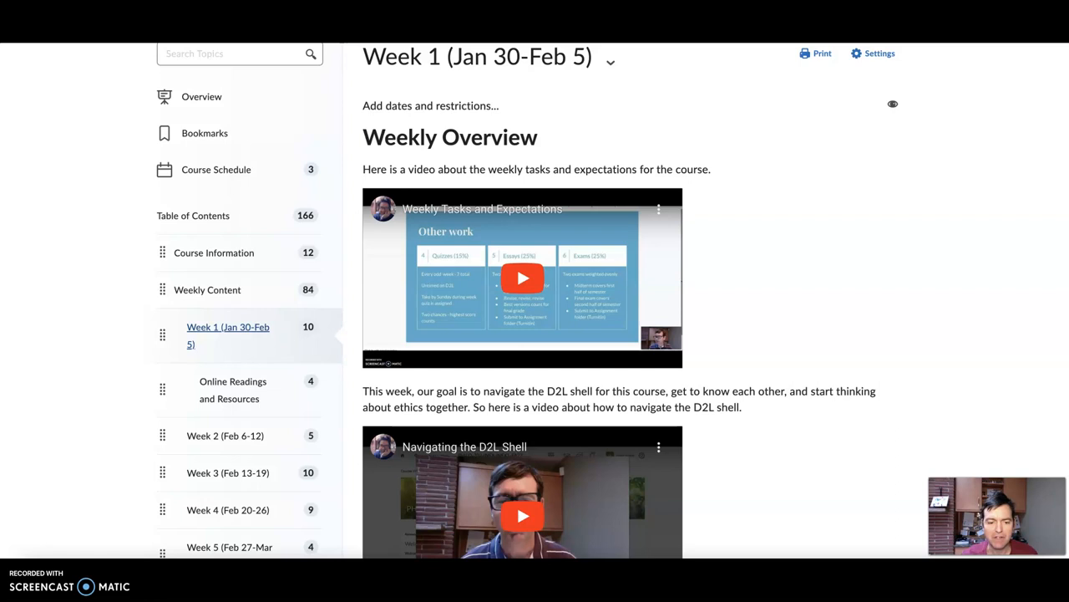
{"action": "scroll", "scroll_direction": "down", "scroll_amount": 3}
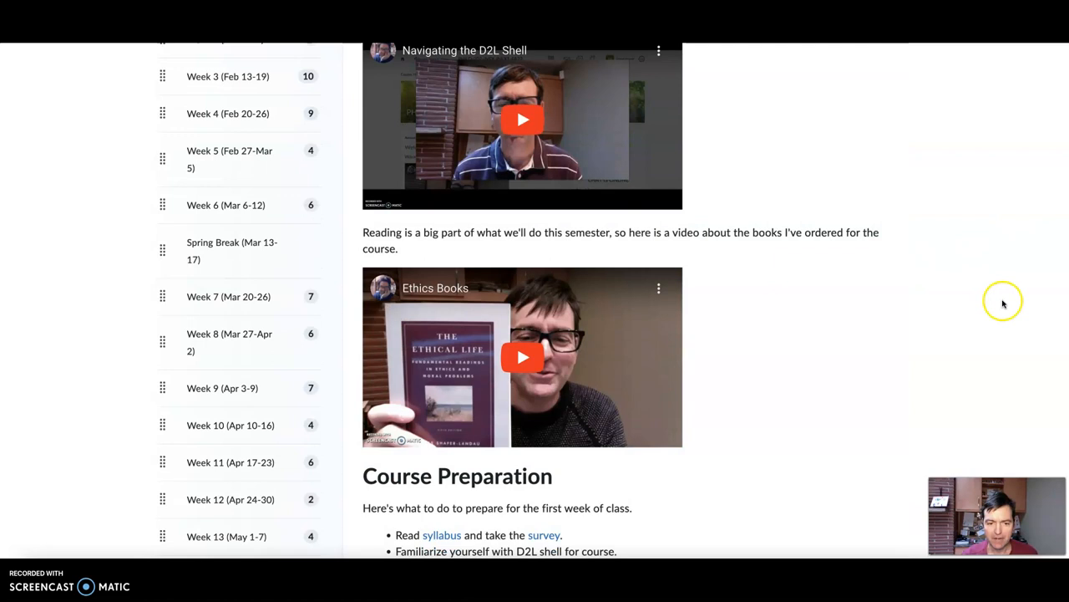
{"action": "scroll", "scroll_direction": "down", "scroll_amount": 3}
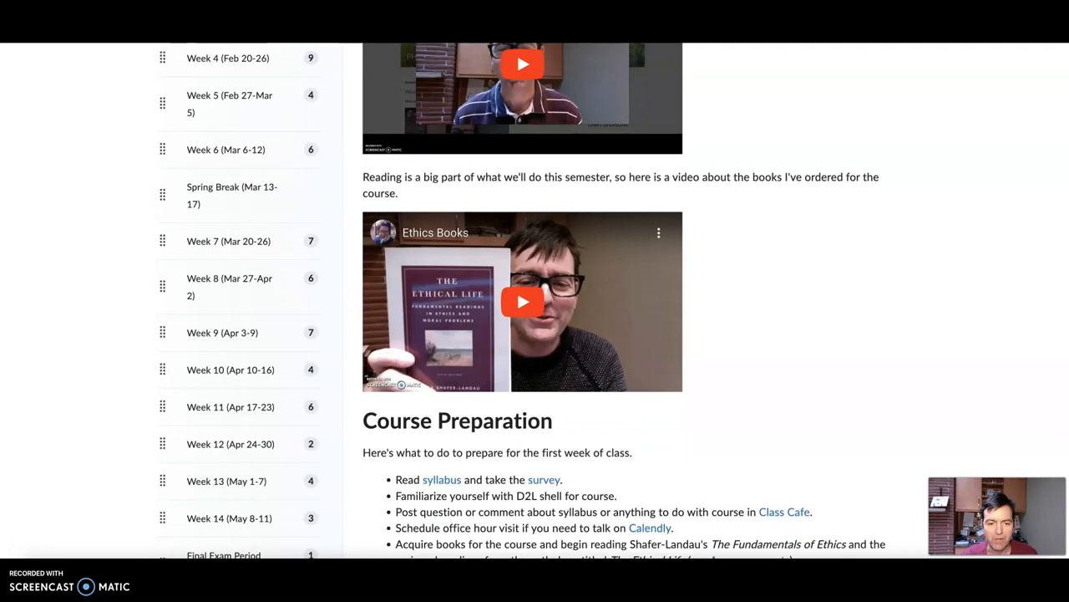
{"action": "scroll", "scroll_direction": "down", "scroll_amount": 3}
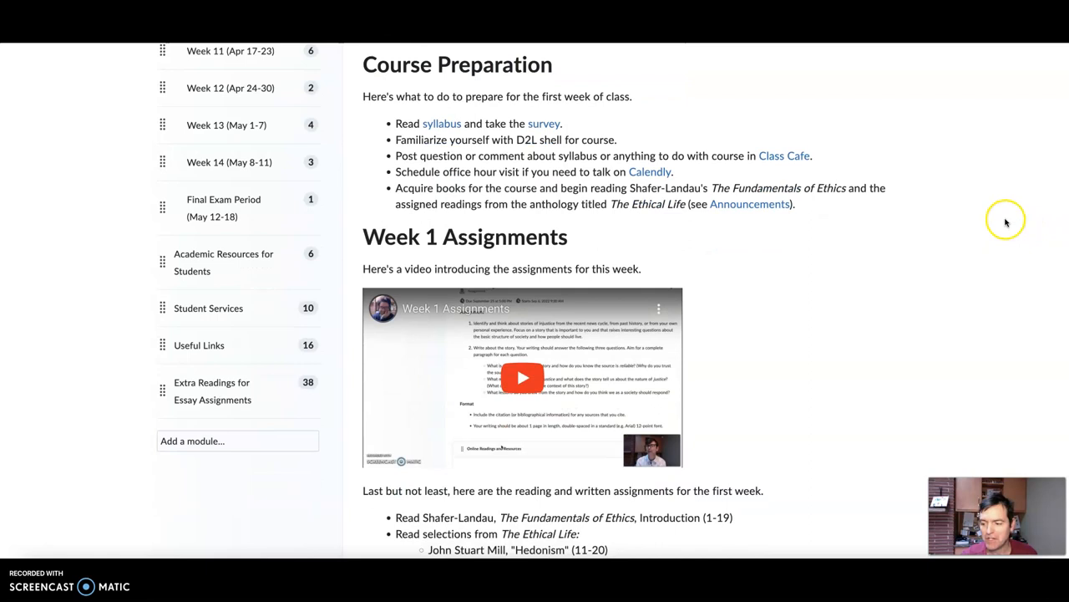
{"action": "mouse_move", "coordinate": [441, 123]}
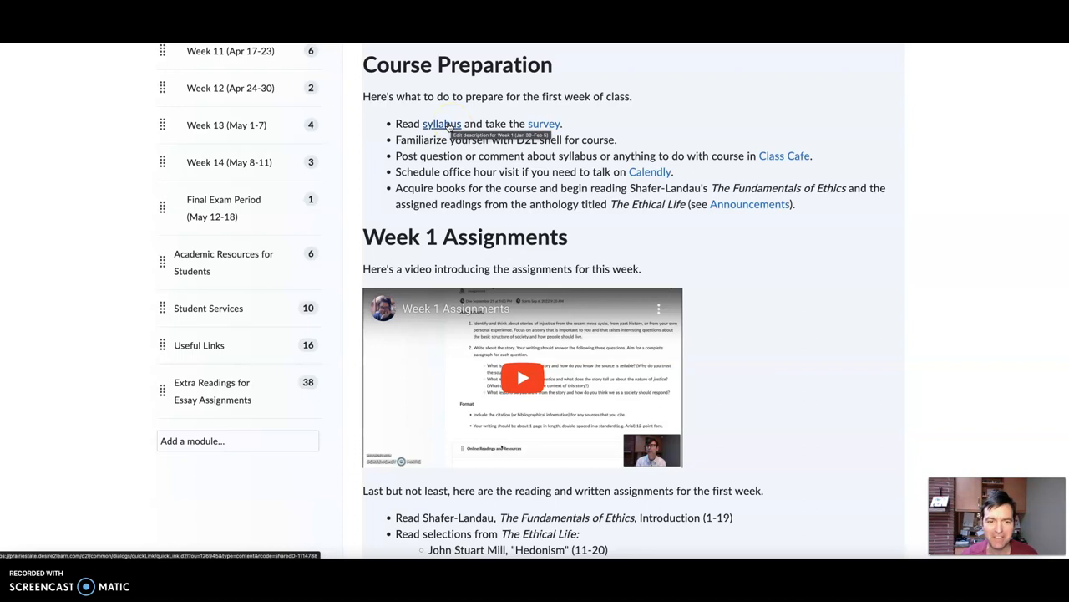
Step: Open the PHILO 202 Syllabus page via the 'syllabus' link in Course Preparation
{"action": "left_click", "coordinate": [441, 122]}
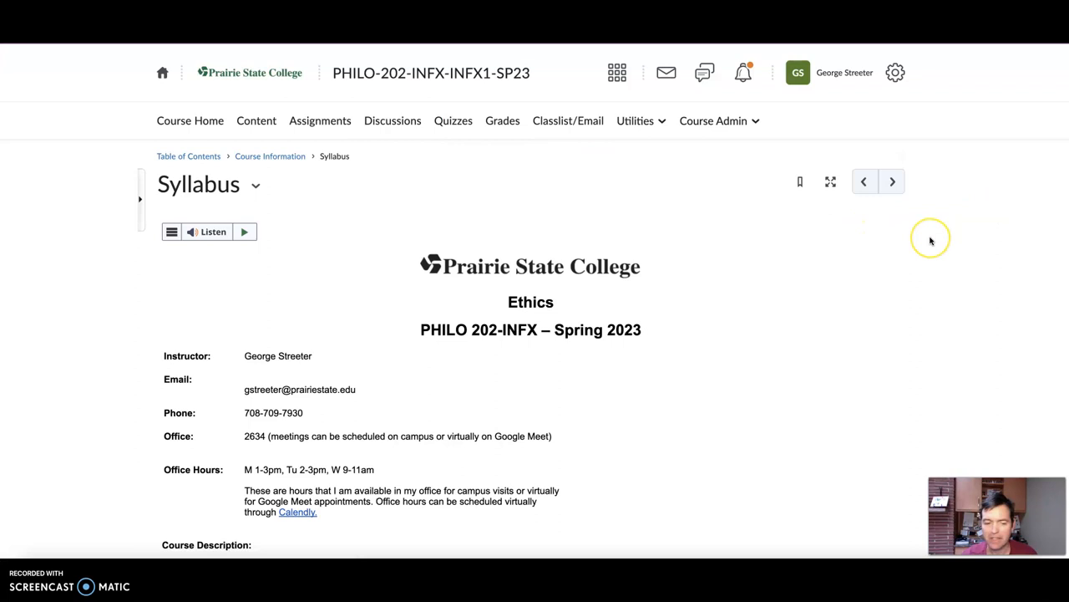
{"action": "mouse_move", "coordinate": [925, 241]}
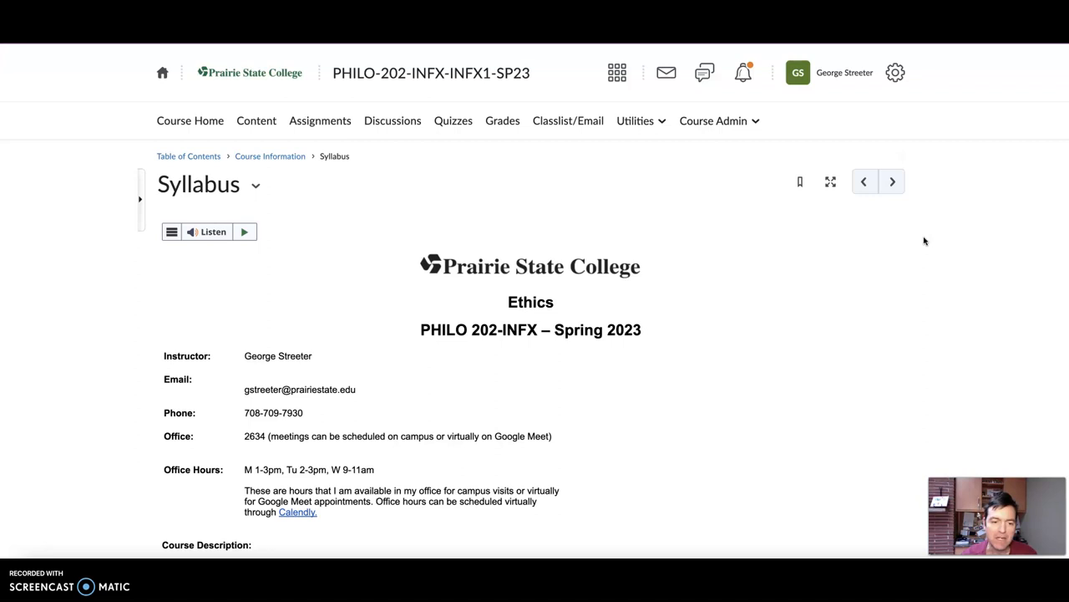
{"action": "mouse_move", "coordinate": [298, 513]}
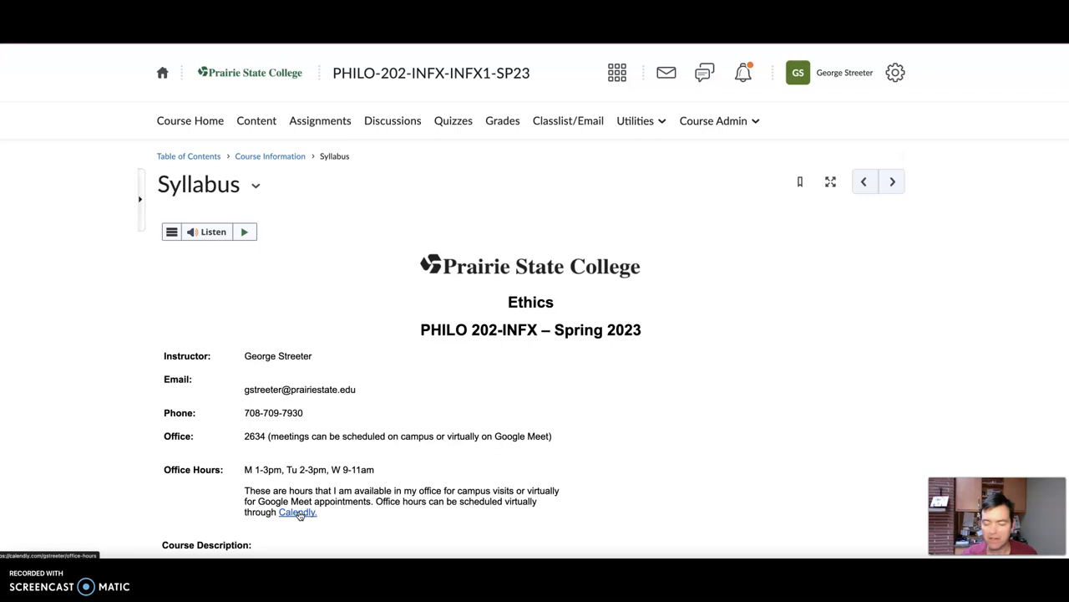
{"action": "mouse_move", "coordinate": [269, 156]}
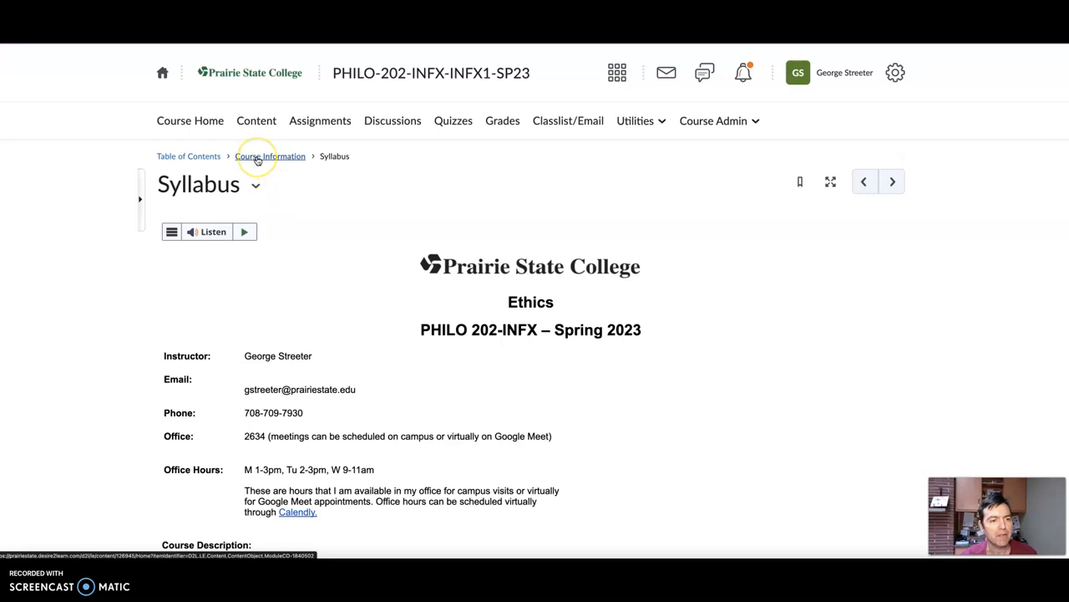
Step: Go back to Course Information via the breadcrumb and scroll through its pages list
{"action": "left_click", "coordinate": [270, 156]}
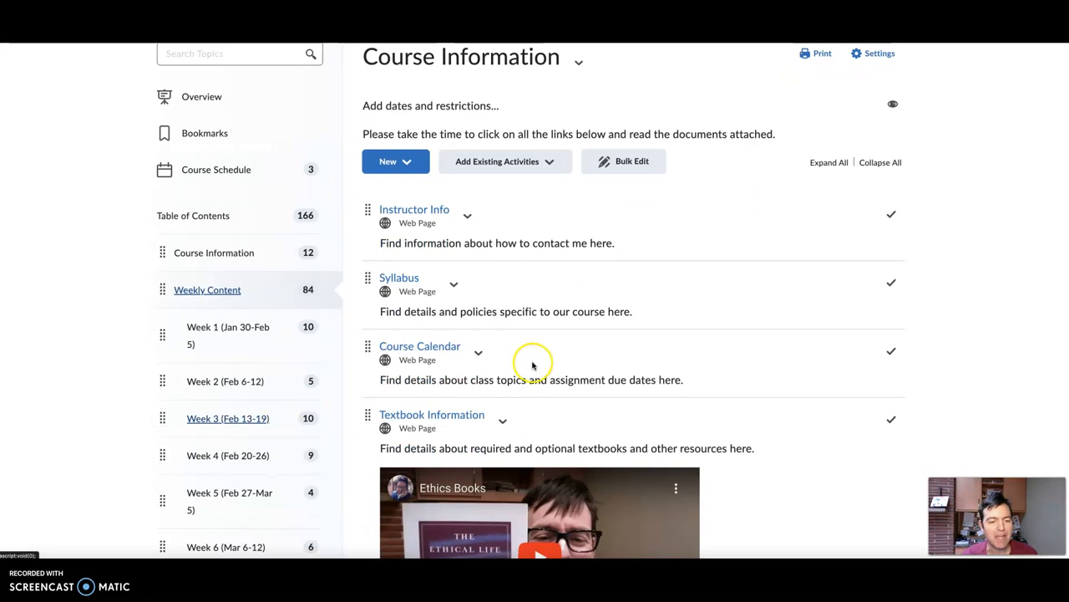
{"action": "scroll", "scroll_direction": "down", "scroll_amount": 3}
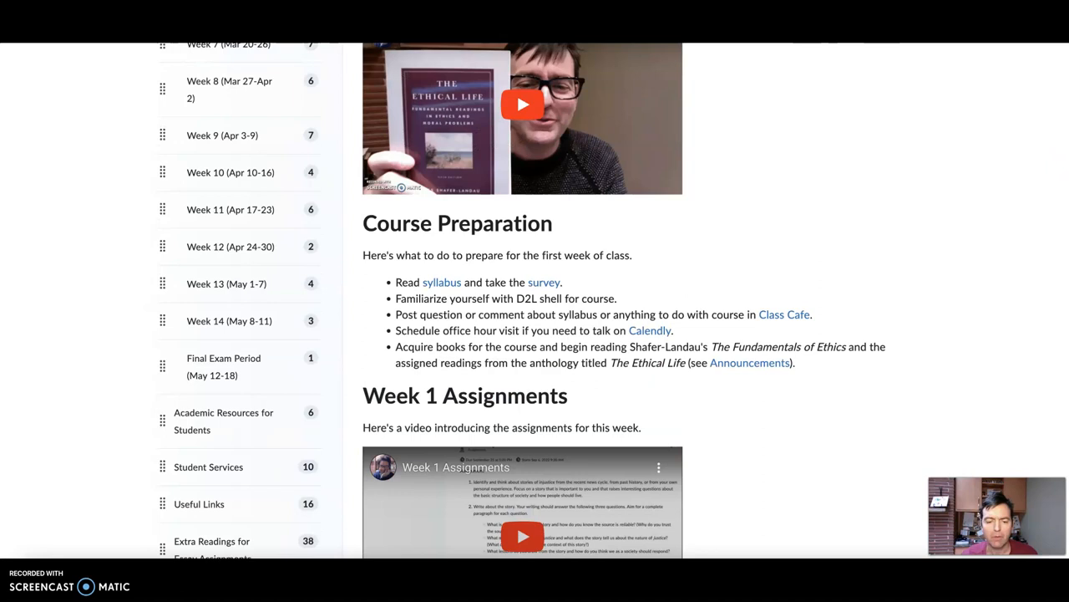
{"action": "scroll", "scroll_direction": "down", "scroll_amount": 3}
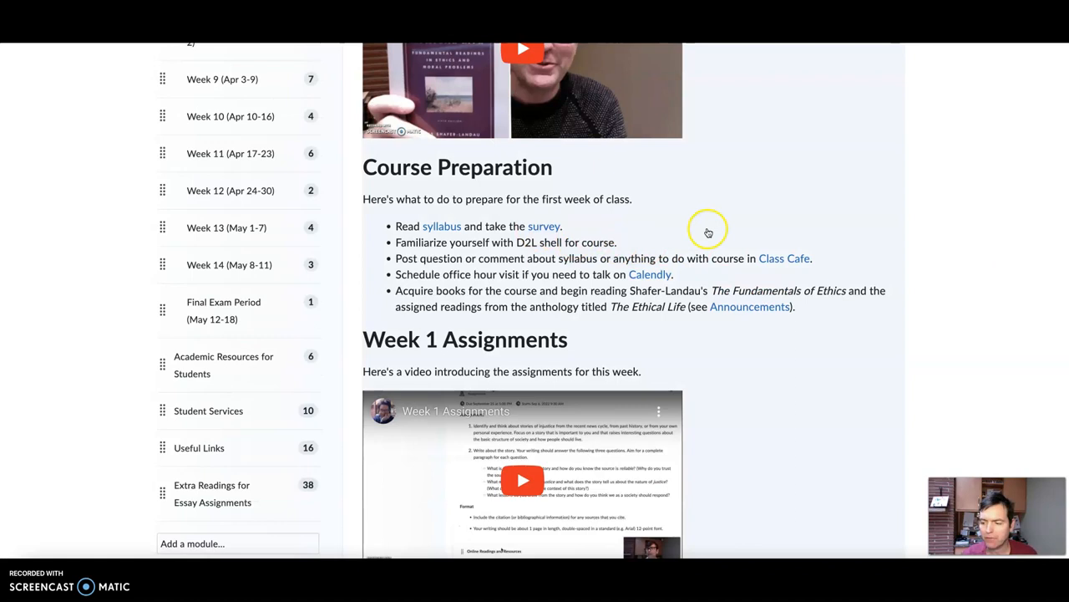
{"action": "scroll", "scroll_direction": "down", "scroll_amount": 3}
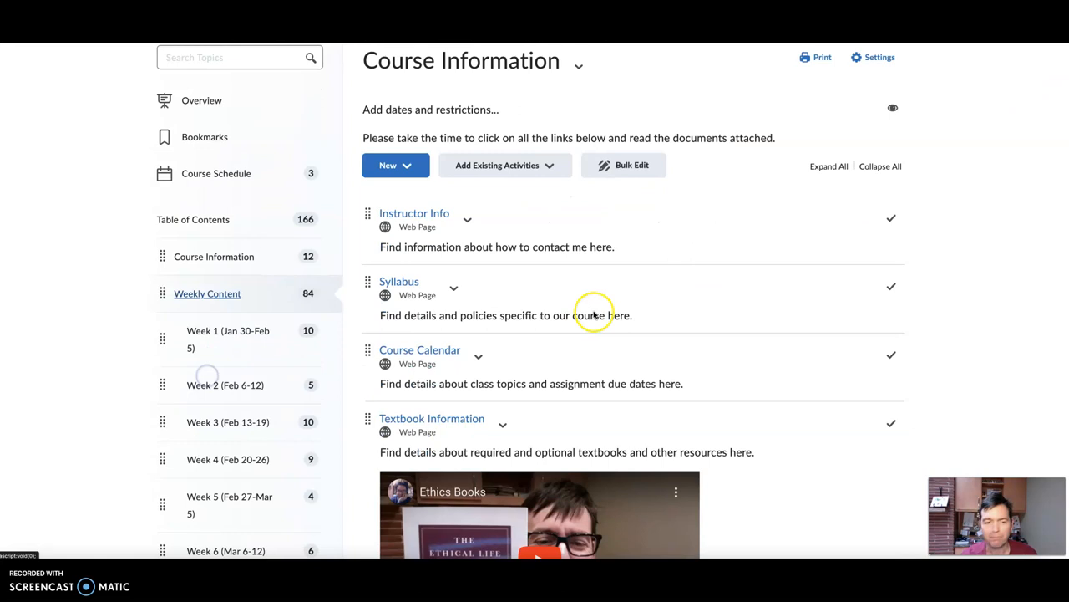
Step: Reopen Week 1 and scroll to the assignments list, Slideshow, Class Cafe and Class Introductions
{"action": "left_click", "coordinate": [228, 339]}
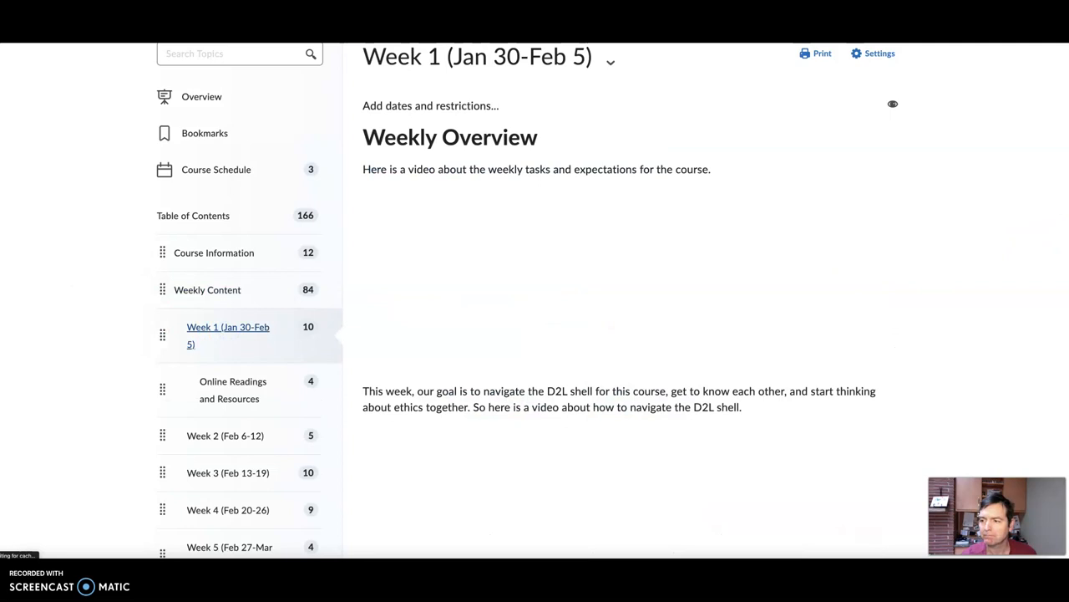
{"action": "scroll", "scroll_direction": "down", "scroll_amount": 3}
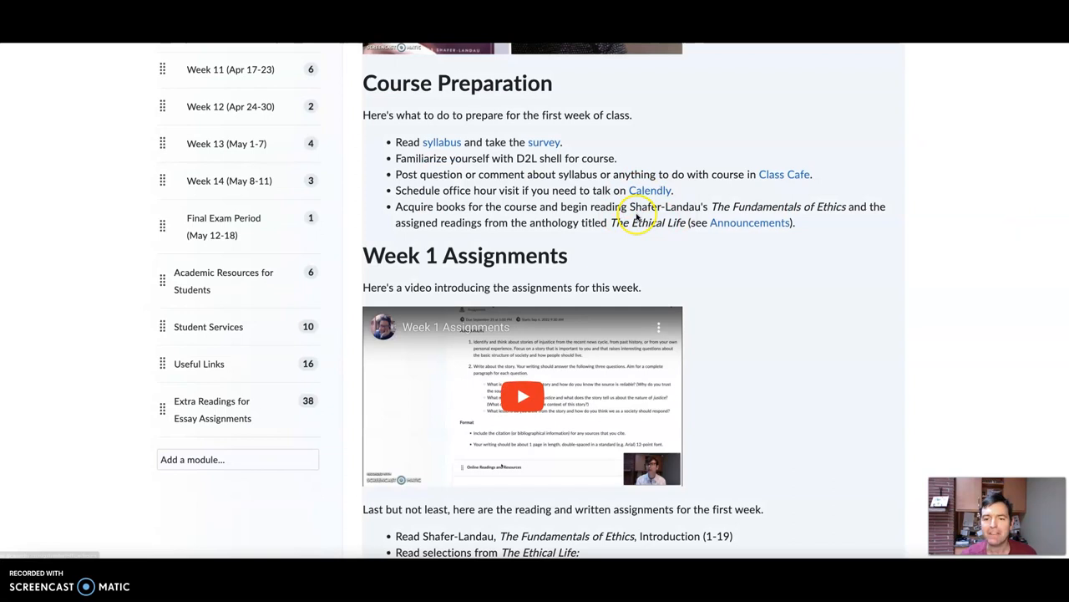
{"action": "mouse_move", "coordinate": [783, 174]}
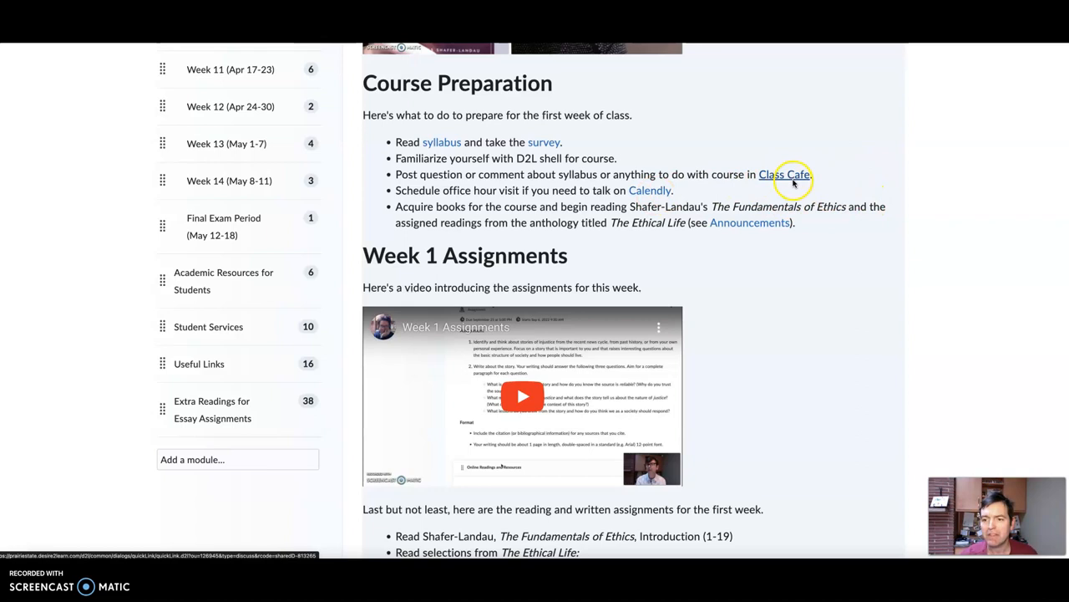
{"action": "mouse_move", "coordinate": [831, 282]}
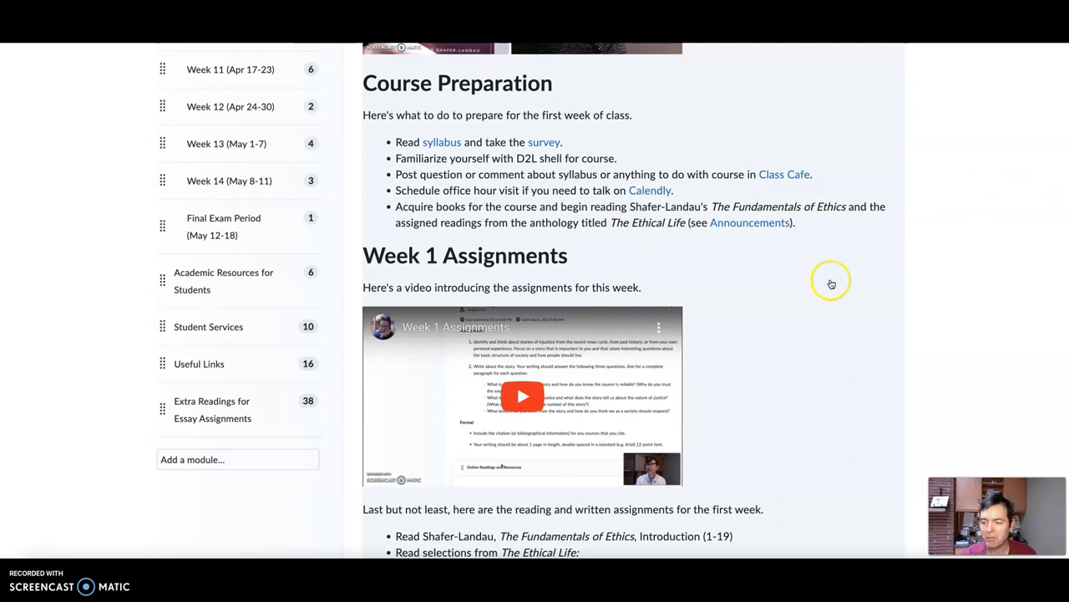
{"action": "mouse_move", "coordinate": [698, 240]}
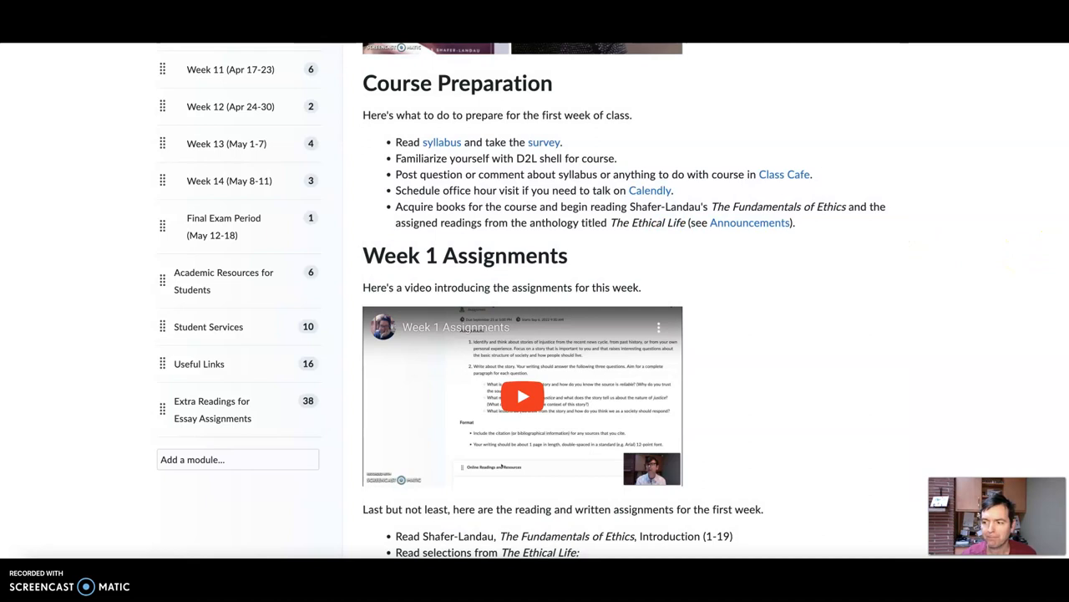
{"action": "scroll", "scroll_direction": "down", "scroll_amount": 3}
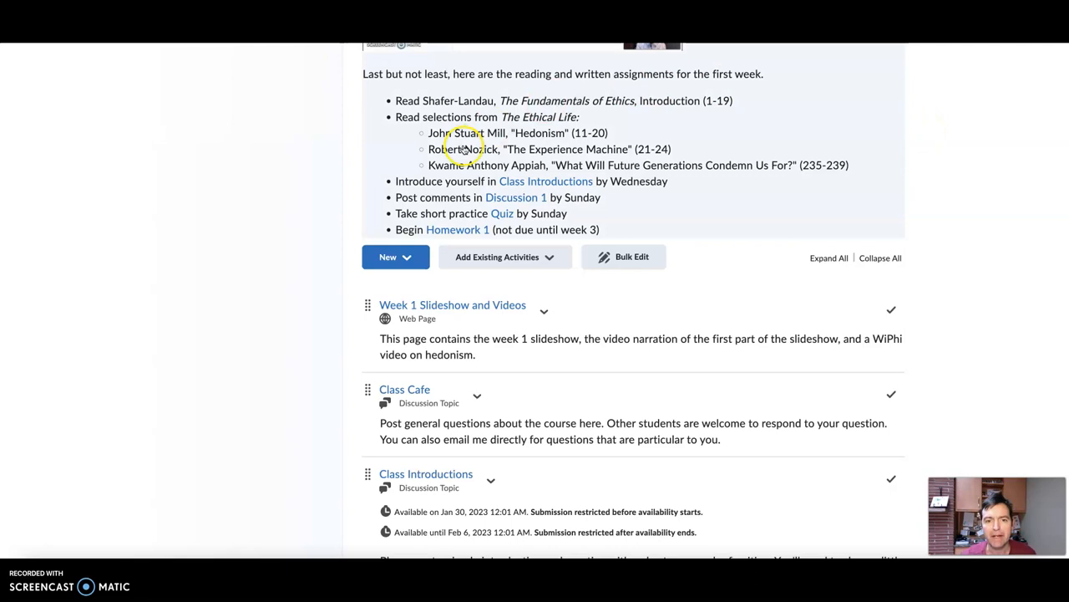
{"action": "mouse_move", "coordinate": [902, 210]}
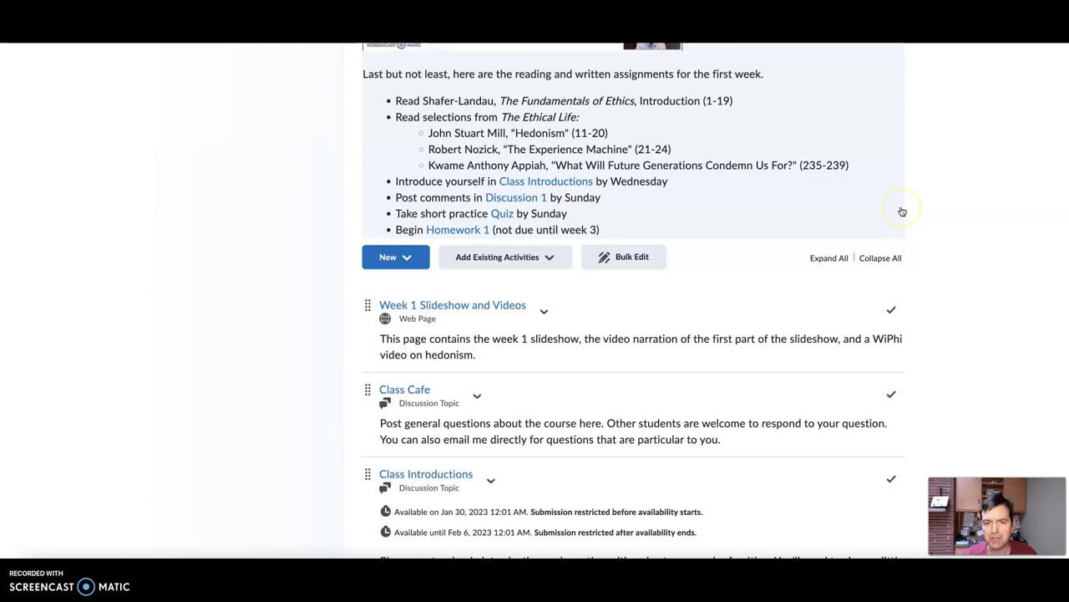
{"action": "mouse_move", "coordinate": [901, 211]}
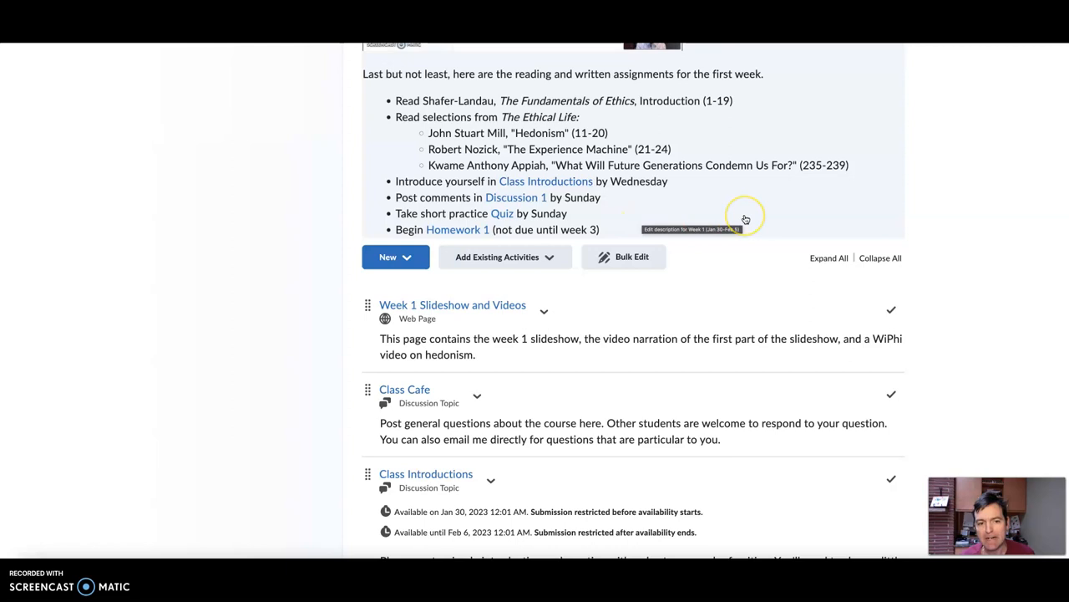
{"action": "mouse_move", "coordinate": [966, 278]}
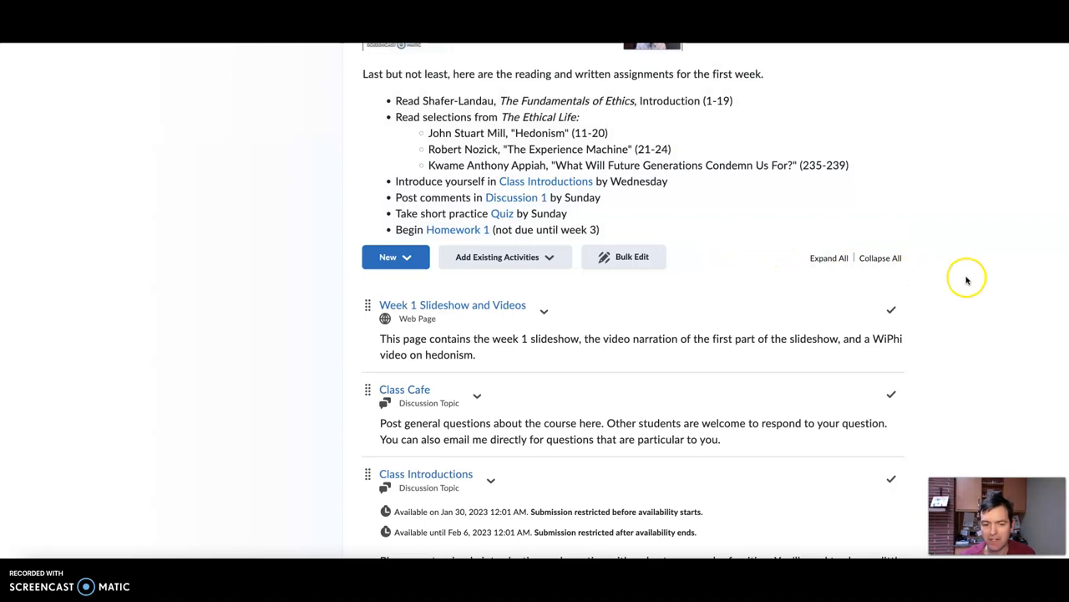
{"action": "mouse_move", "coordinate": [966, 278]}
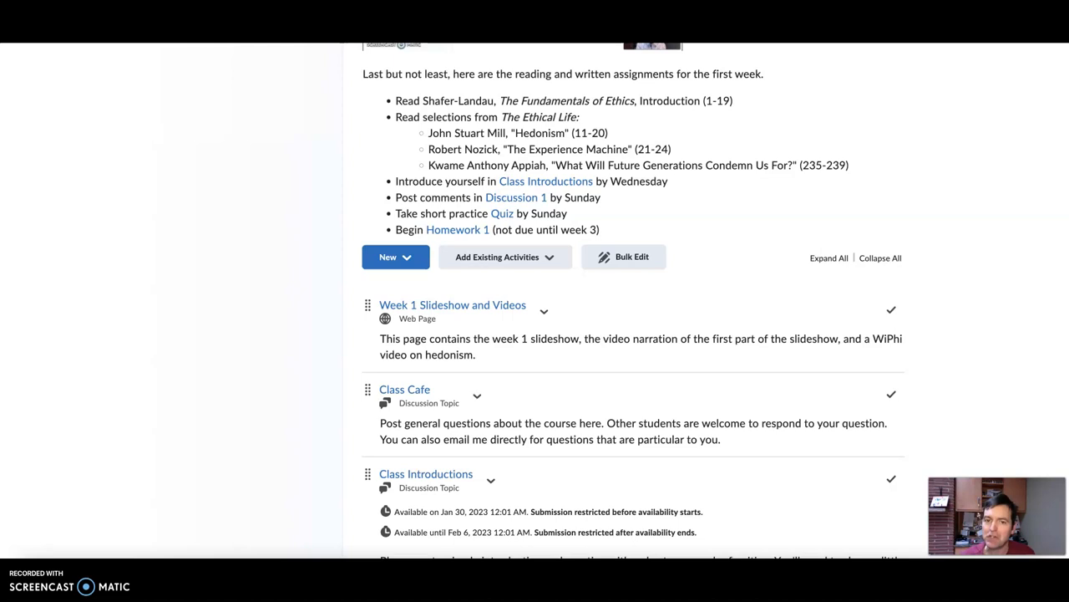
{"action": "mouse_move", "coordinate": [1003, 169]}
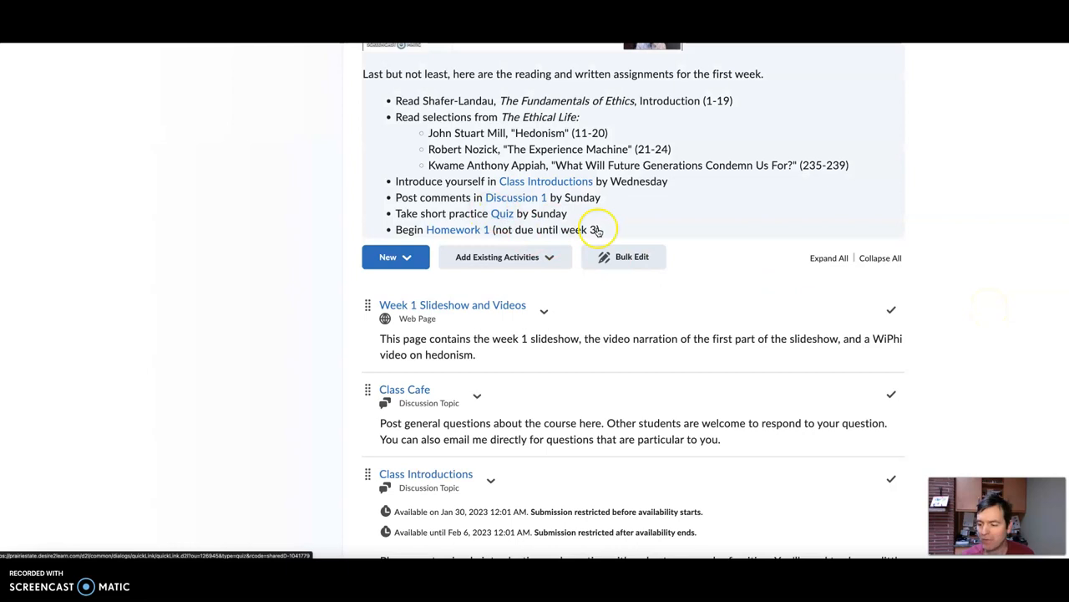
{"action": "mouse_move", "coordinate": [855, 291]}
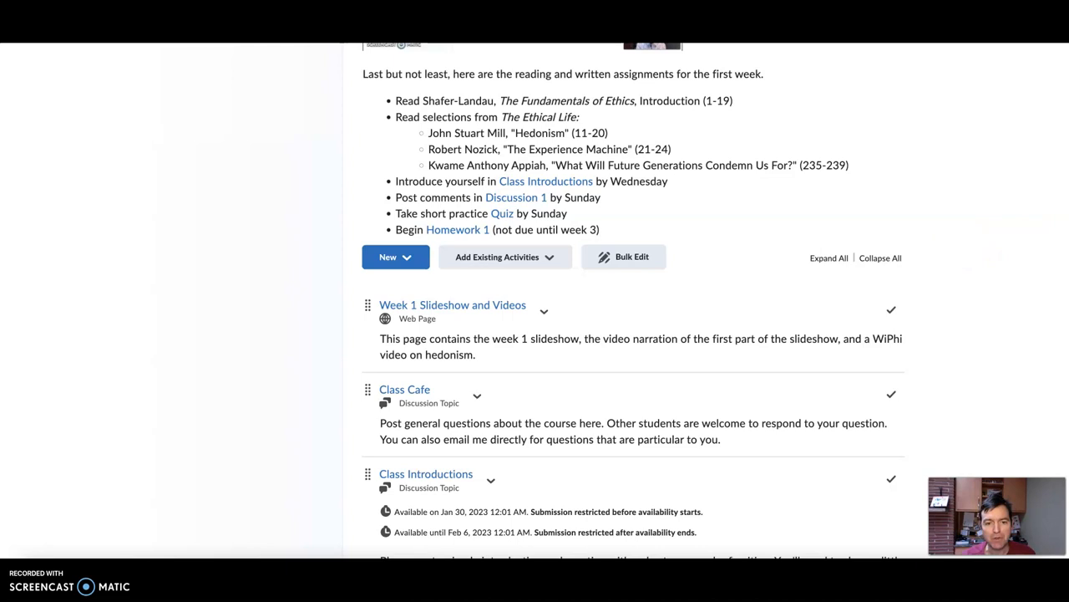
{"action": "scroll", "scroll_direction": "down", "scroll_amount": 3}
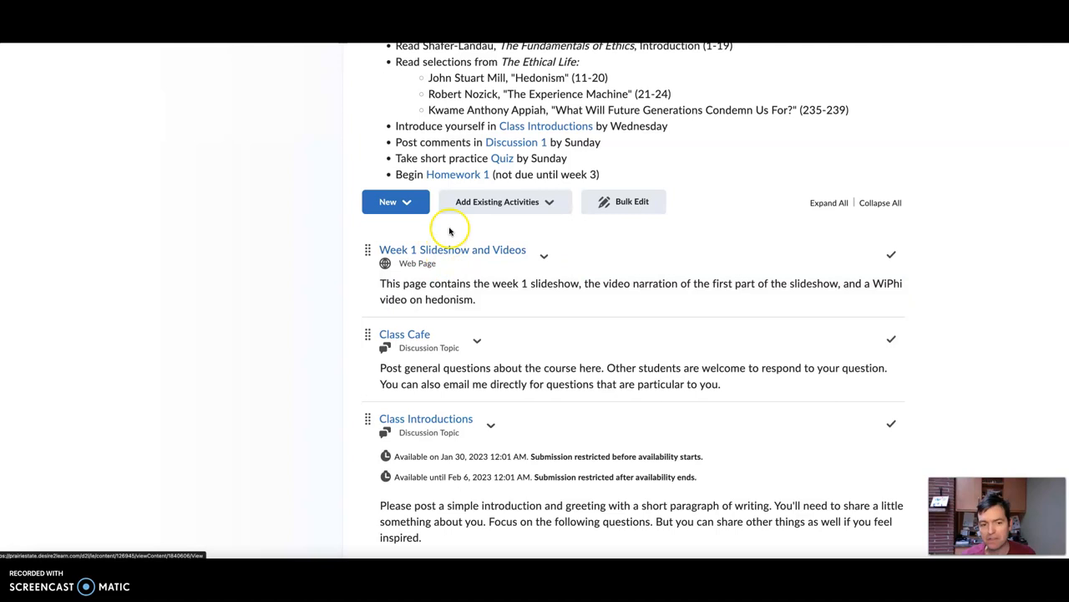
{"action": "scroll", "scroll_direction": "up", "scroll_amount": 3}
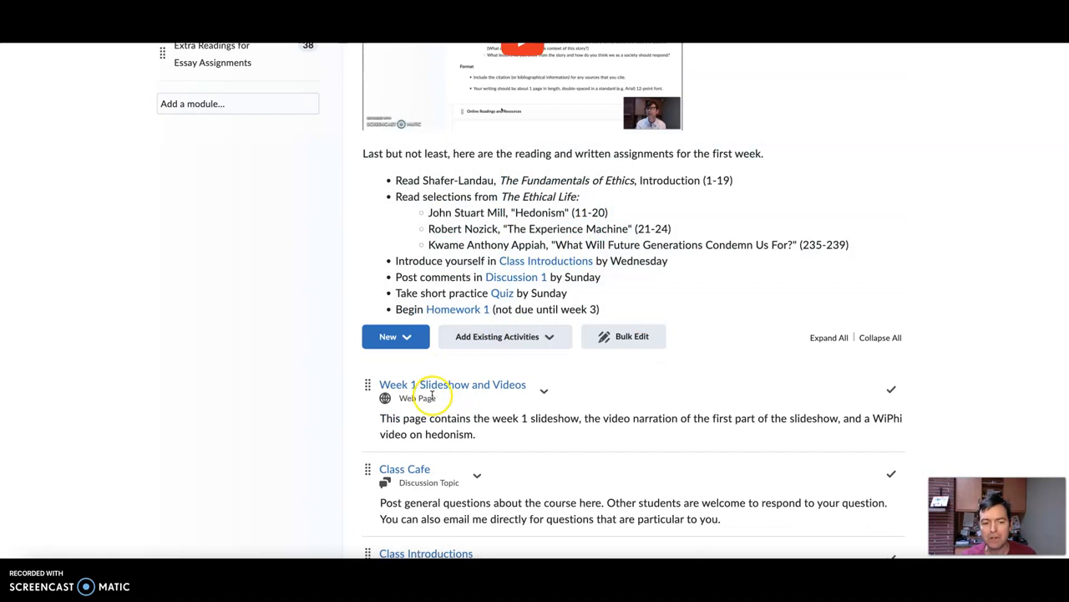
{"action": "scroll", "scroll_direction": "down", "scroll_amount": 3}
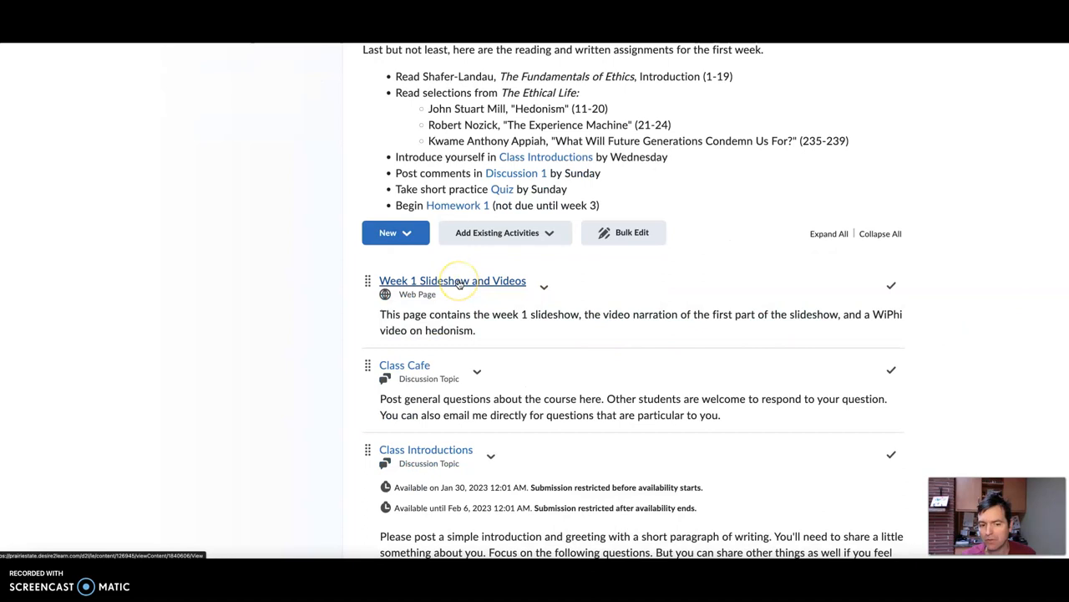
Step: Open Week 1 Slideshow and Videos and scroll down to the WiPhi Video on Hedonism
{"action": "left_click", "coordinate": [452, 280]}
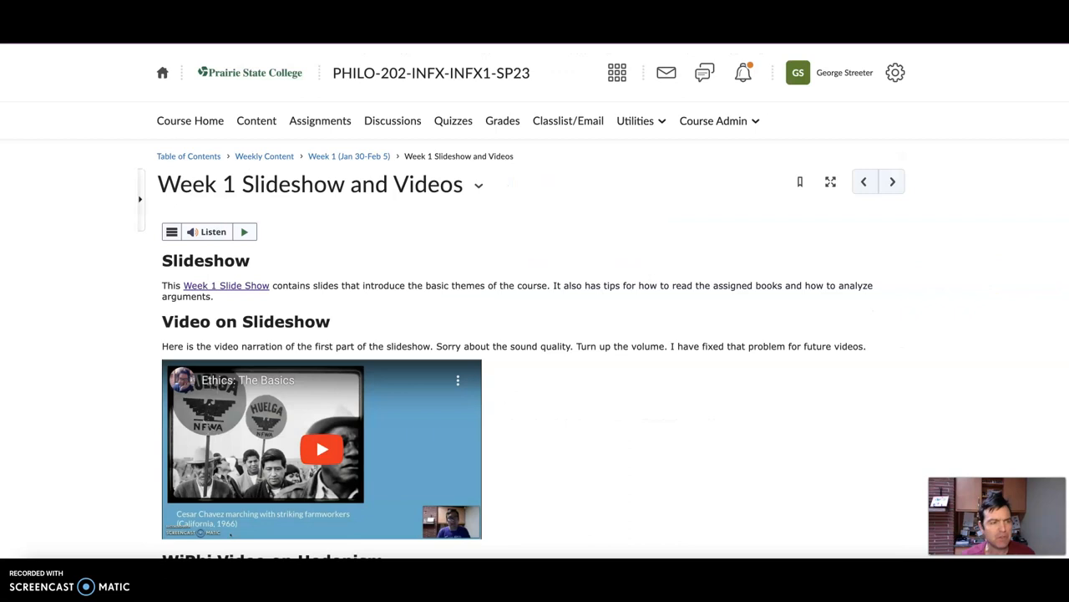
{"action": "scroll", "scroll_direction": "down", "scroll_amount": 3}
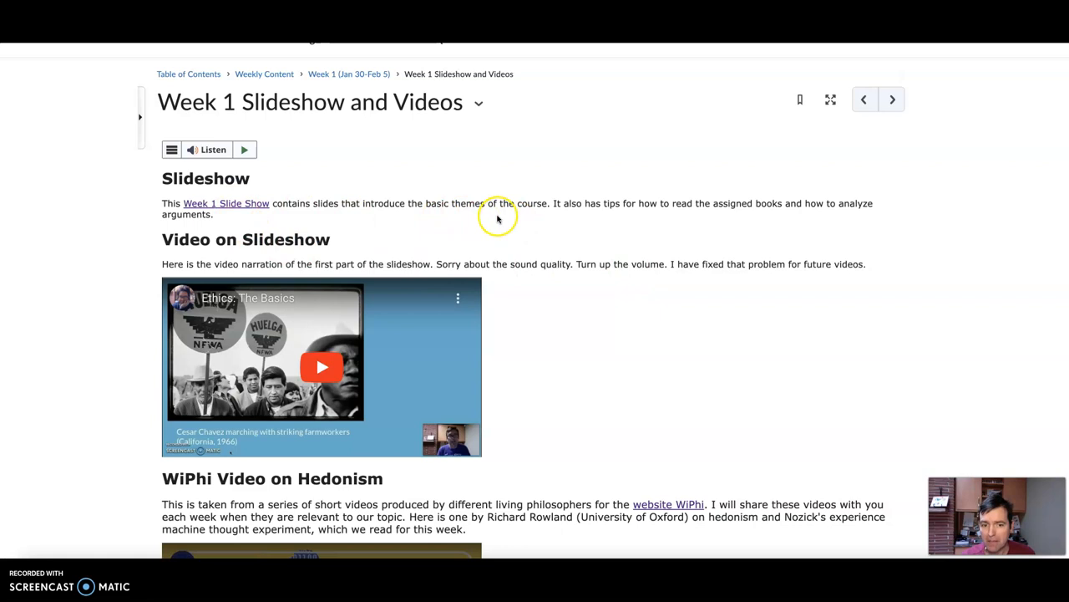
{"action": "mouse_move", "coordinate": [322, 367]}
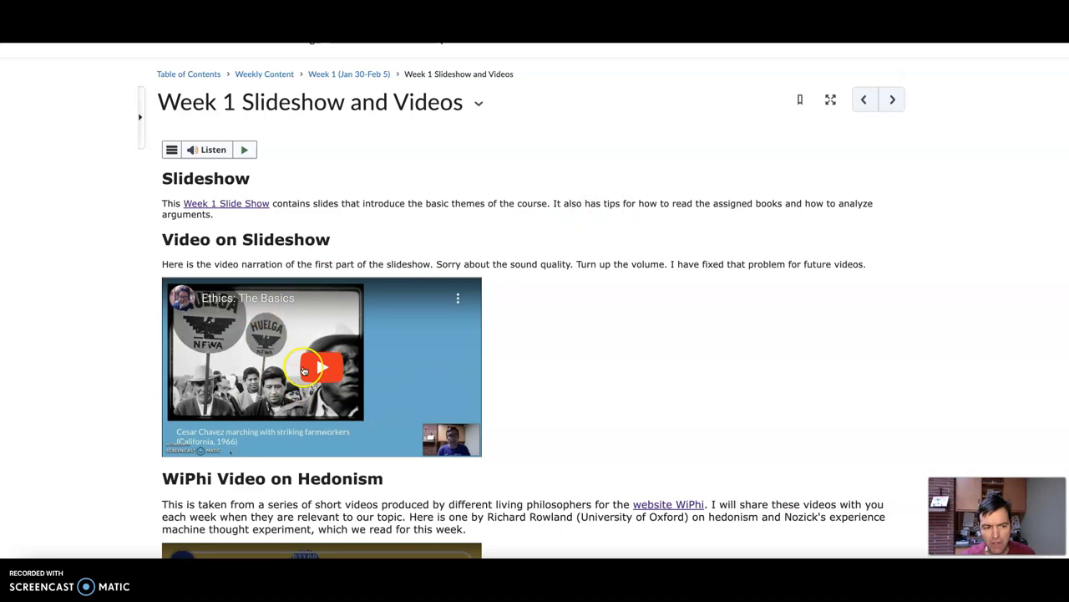
{"action": "mouse_move", "coordinate": [226, 203]}
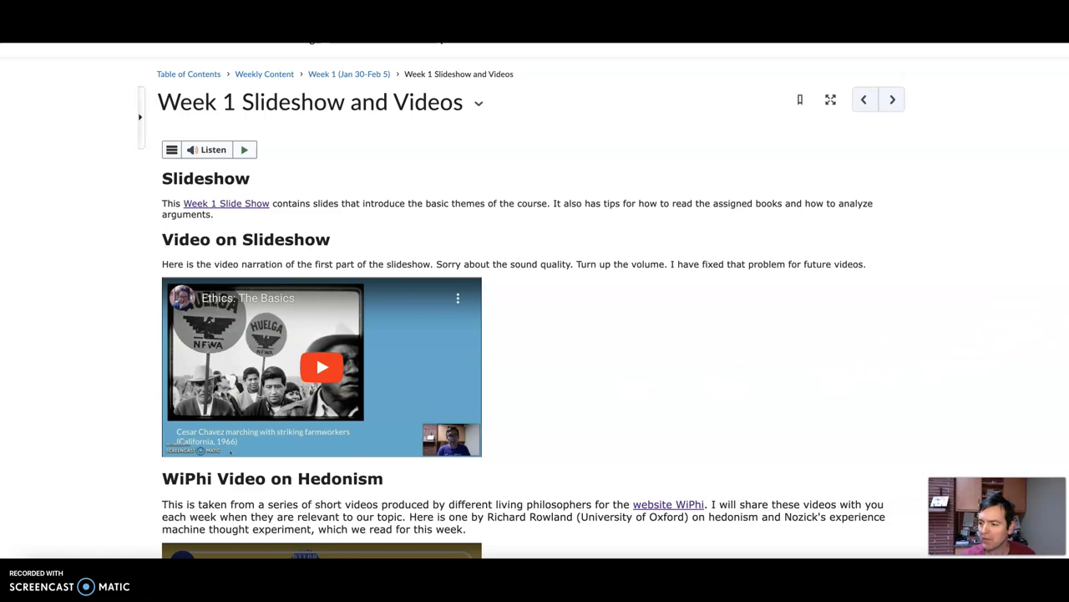
{"action": "scroll", "scroll_direction": "down", "scroll_amount": 3}
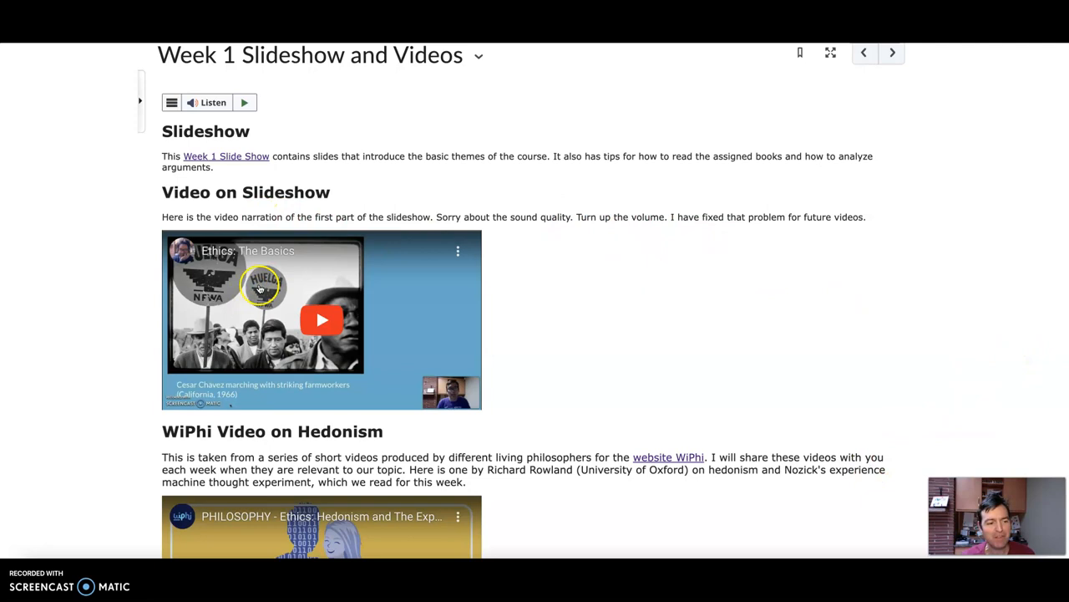
{"action": "scroll", "scroll_direction": "down", "scroll_amount": 3}
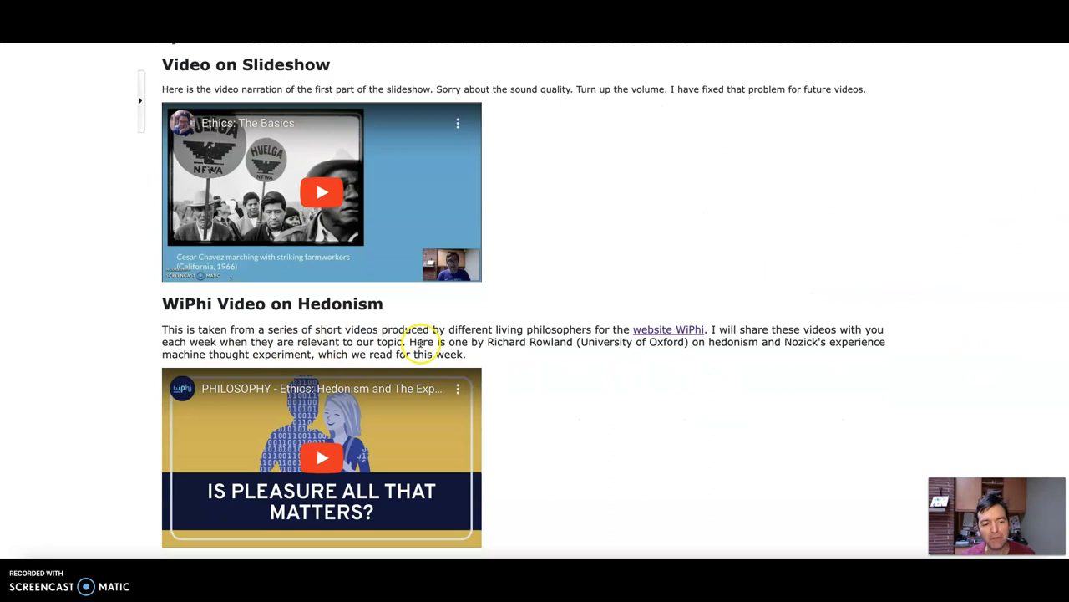
{"action": "mouse_move", "coordinate": [528, 349]}
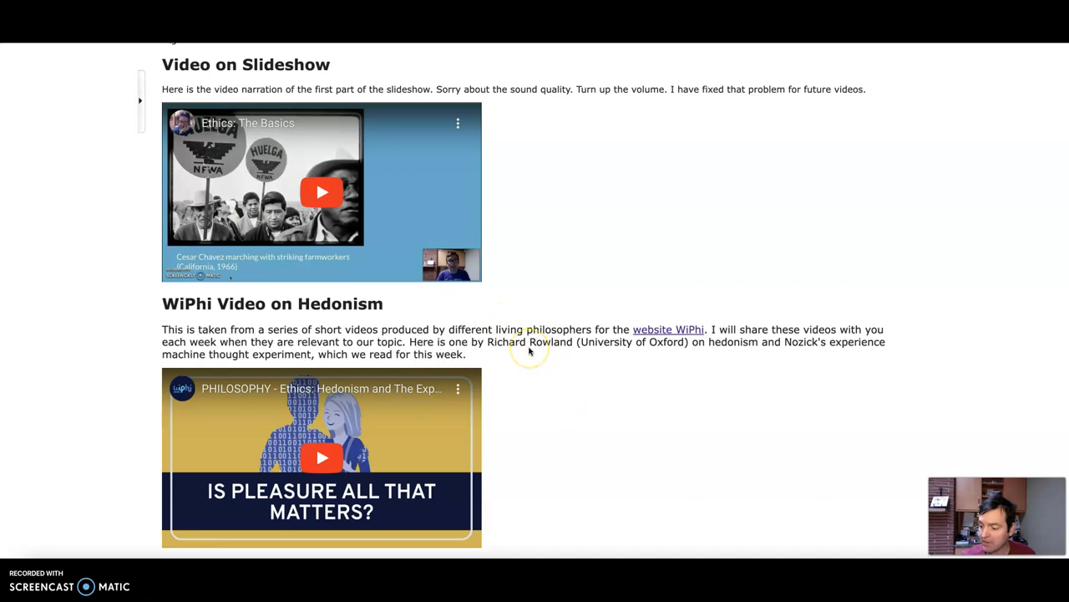
{"action": "mouse_move", "coordinate": [1065, 353]}
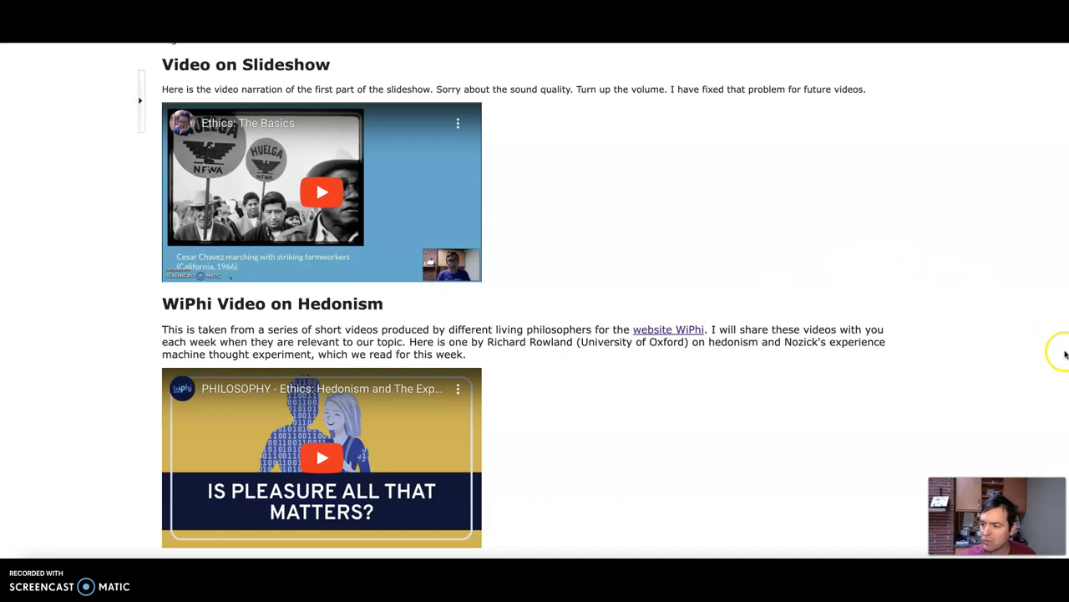
{"action": "scroll", "scroll_direction": "down", "scroll_amount": 3}
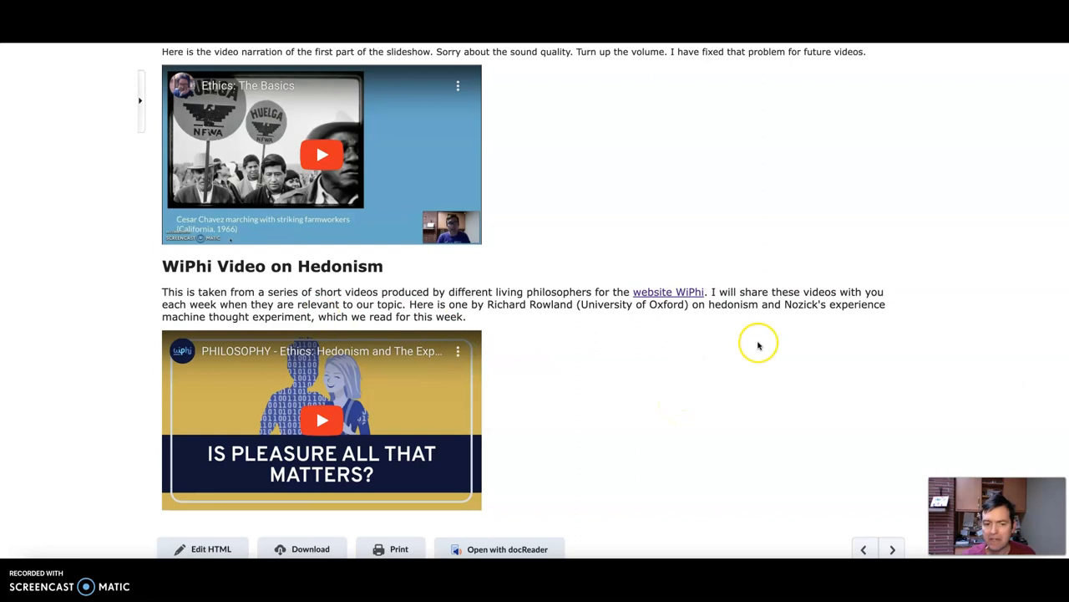
{"action": "mouse_move", "coordinate": [599, 326]}
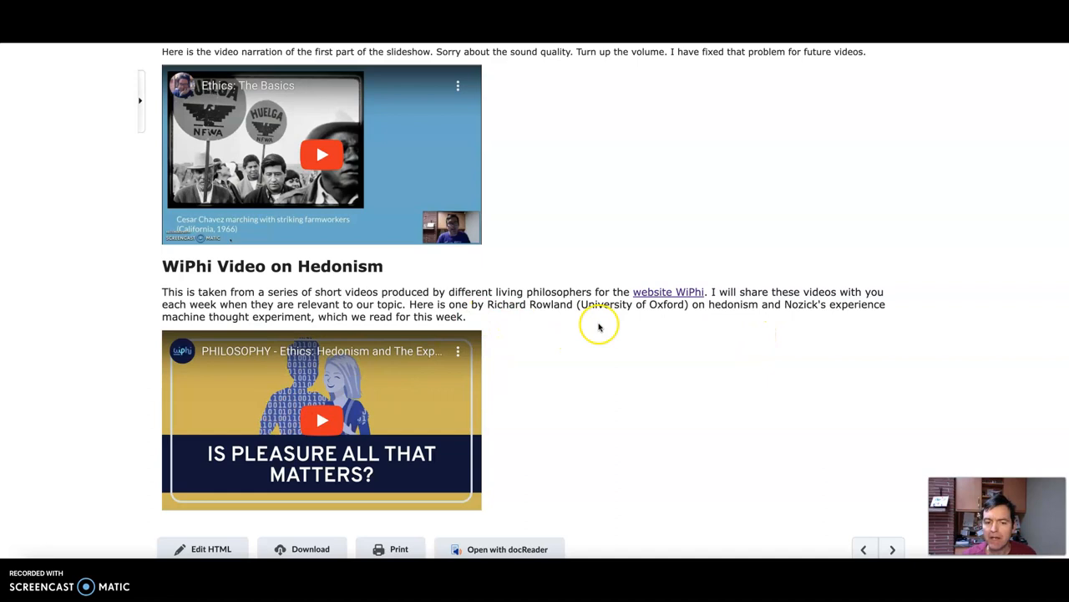
{"action": "mouse_move", "coordinate": [584, 410]}
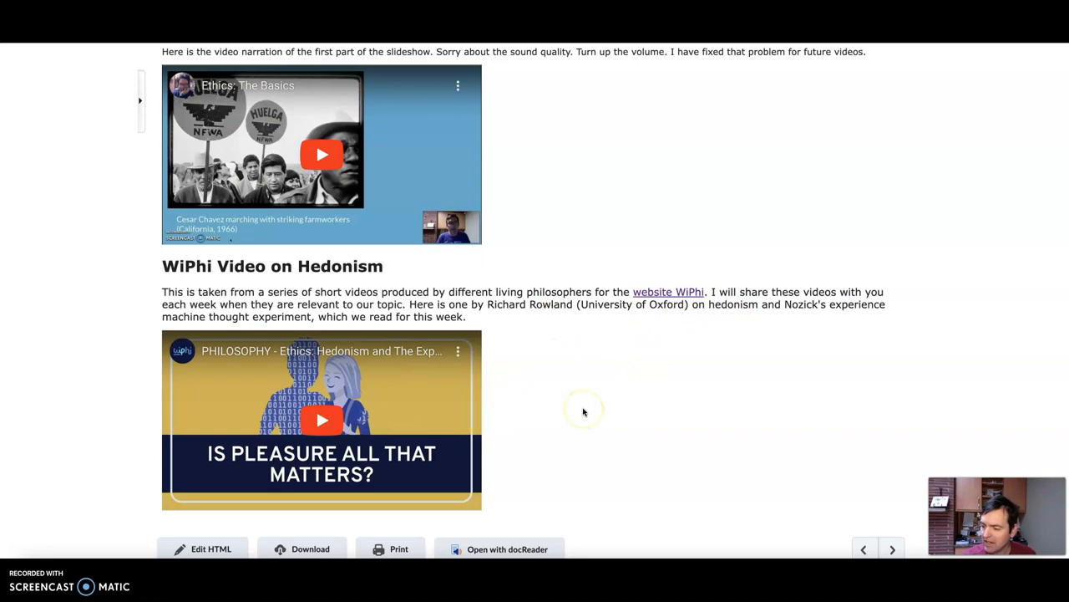
{"action": "mouse_move", "coordinate": [989, 310]}
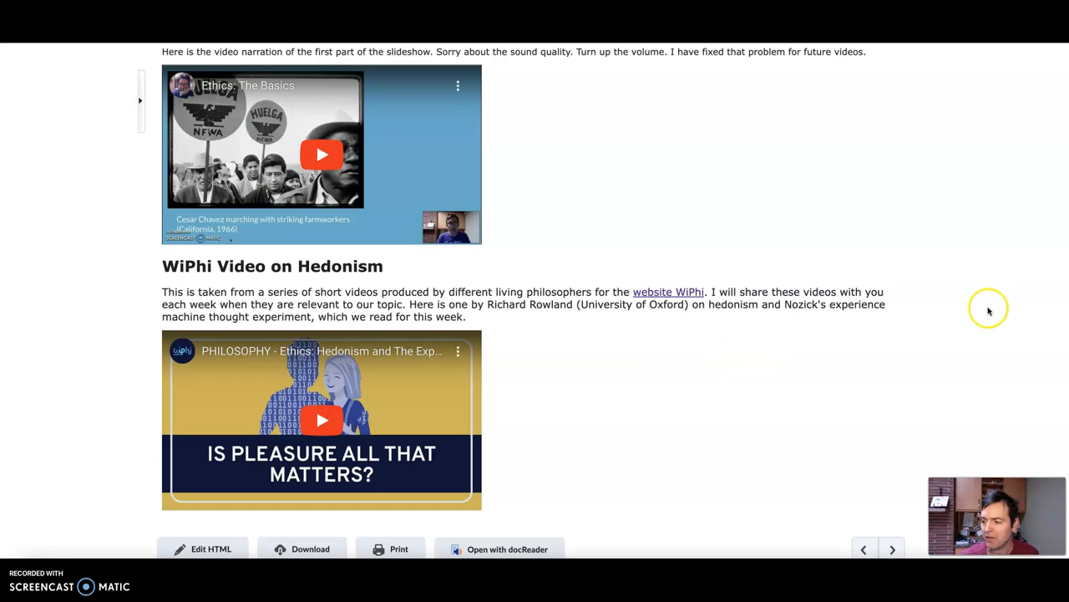
Step: Open the Class Cafe discussion topic from the Week 1 module
{"action": "scroll", "scroll_direction": "up", "scroll_amount": 3}
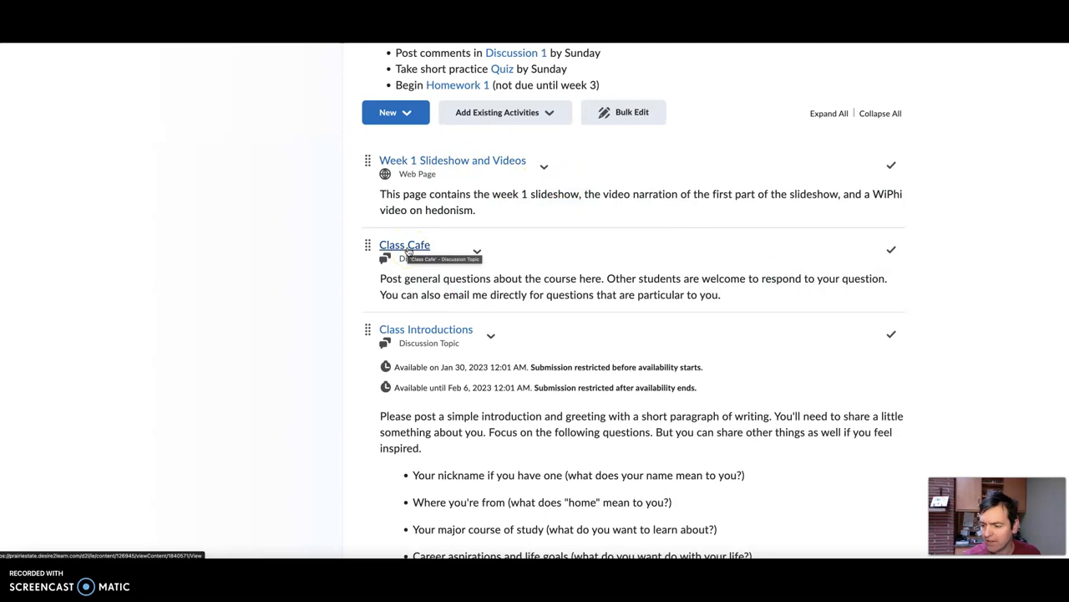
{"action": "left_click", "coordinate": [404, 245]}
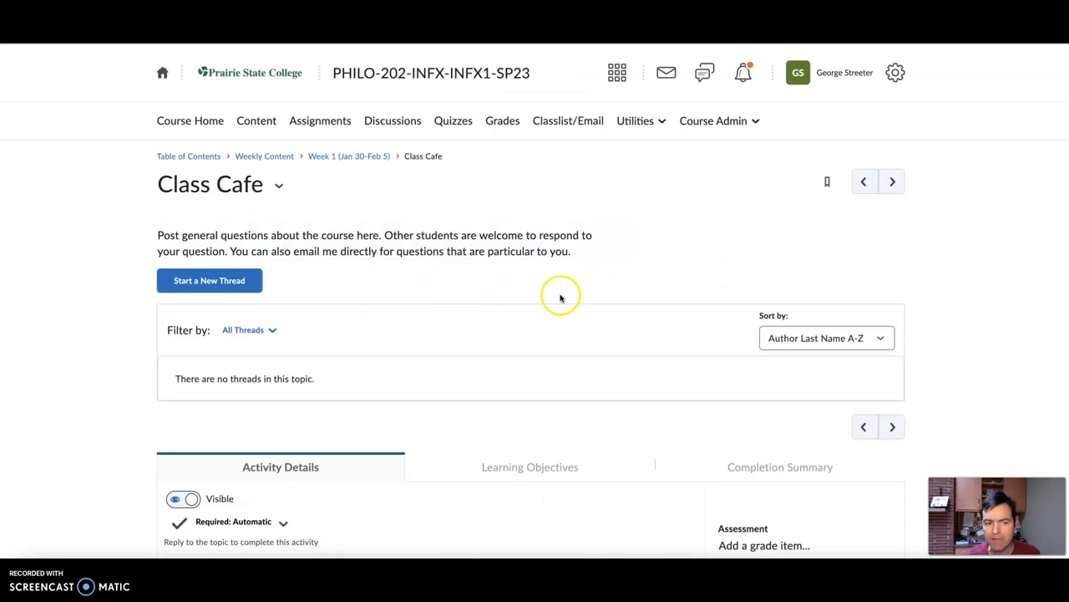
{"action": "mouse_move", "coordinate": [506, 278]}
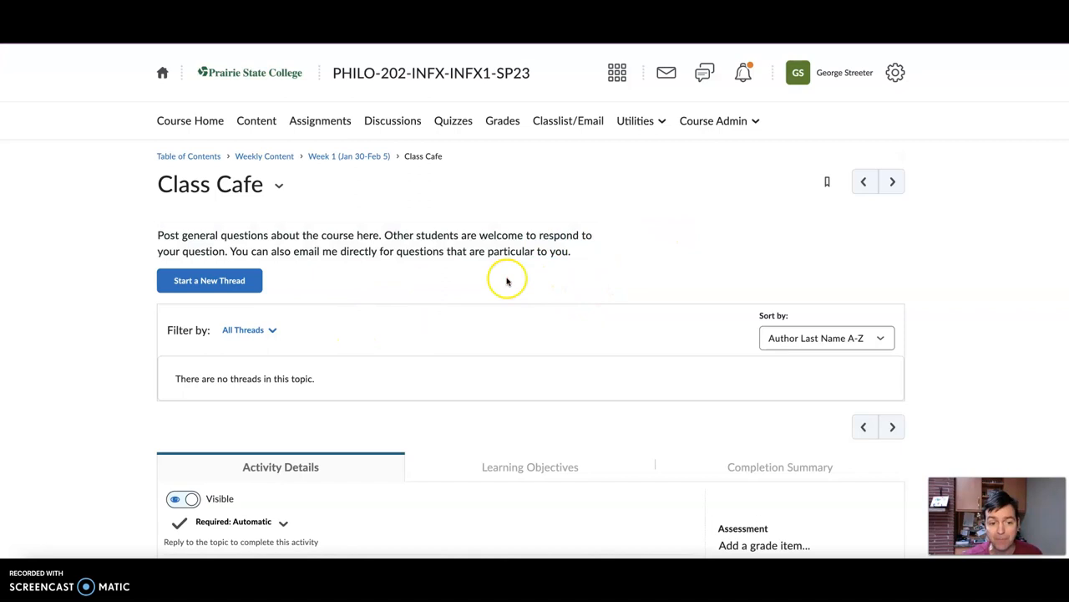
{"action": "mouse_move", "coordinate": [594, 274]}
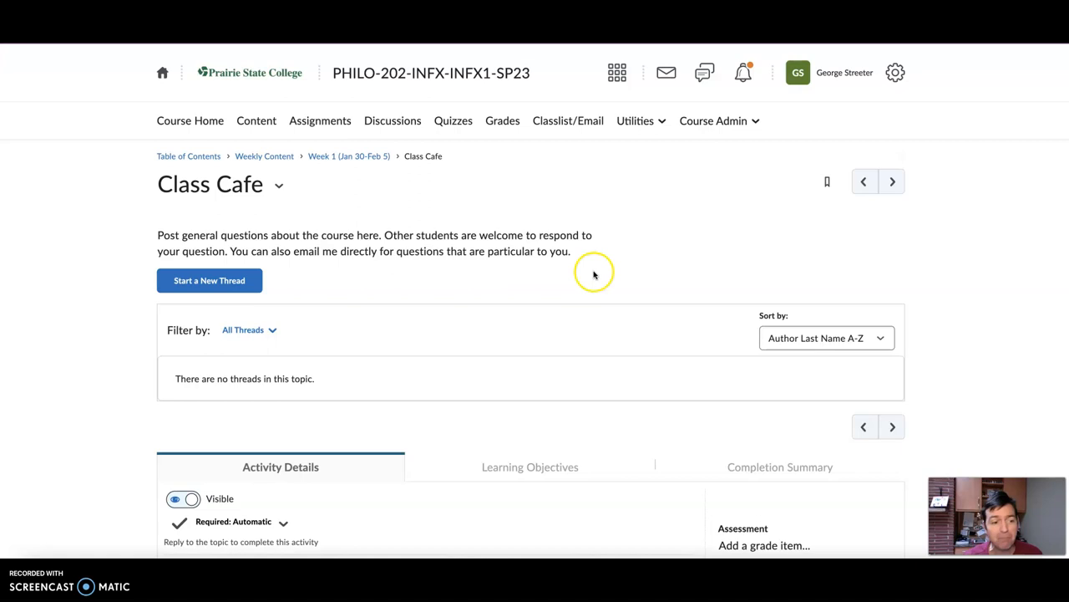
{"action": "mouse_move", "coordinate": [345, 195]}
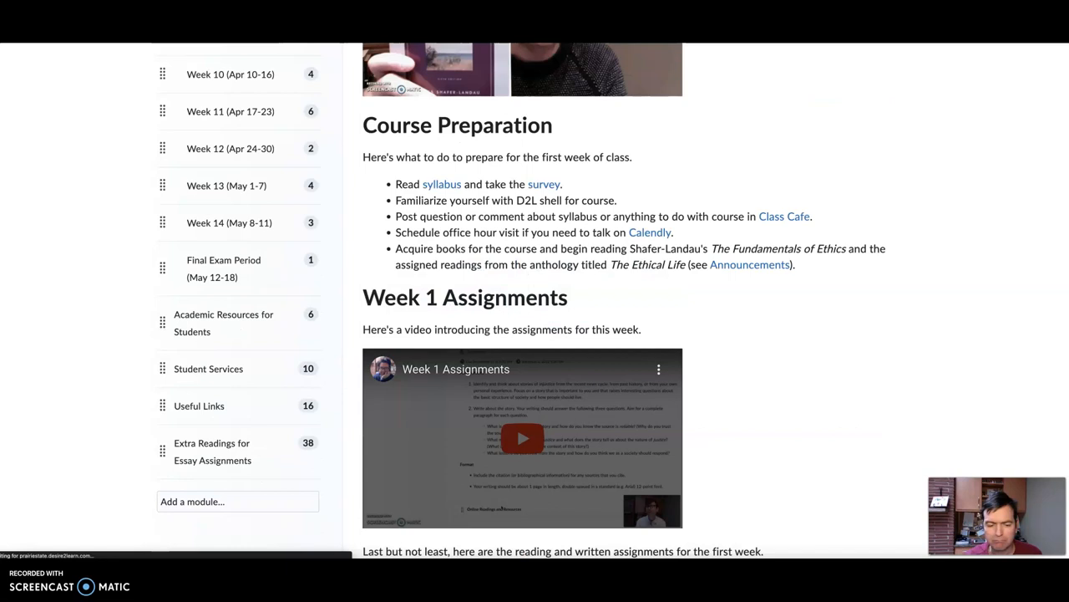
Step: Open the Class Introductions discussion topic from the Week 1 content list
{"action": "scroll", "scroll_direction": "down", "scroll_amount": 3}
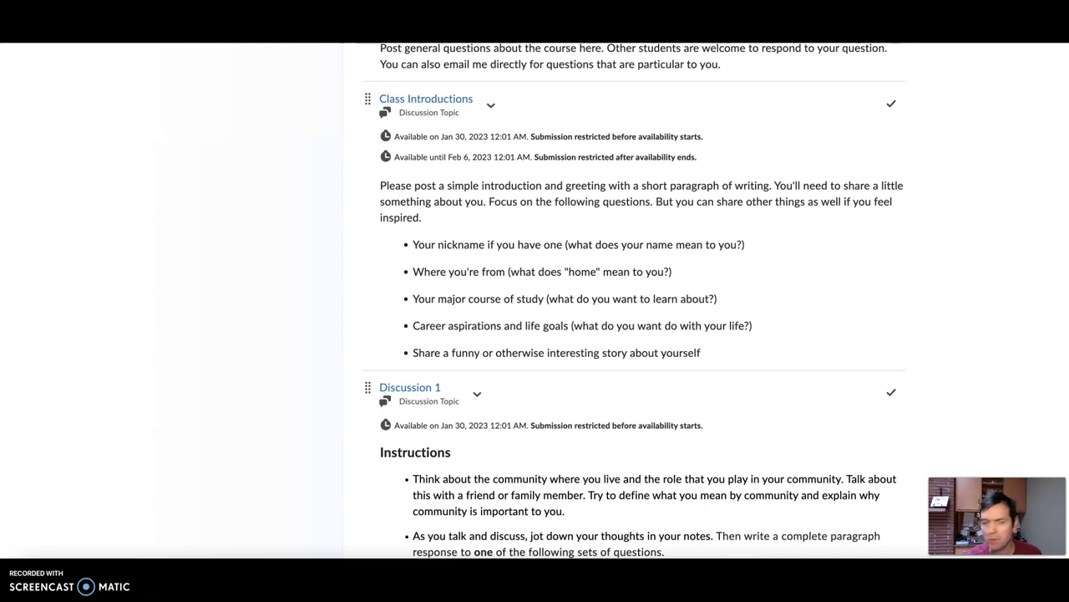
{"action": "scroll", "scroll_direction": "up", "scroll_amount": 3}
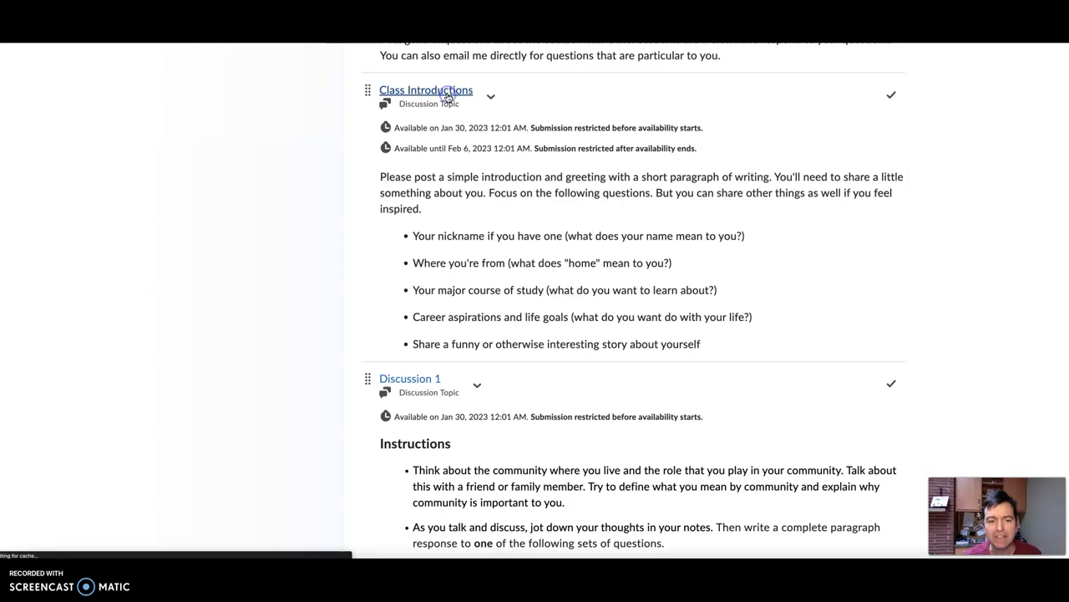
{"action": "left_click", "coordinate": [426, 90]}
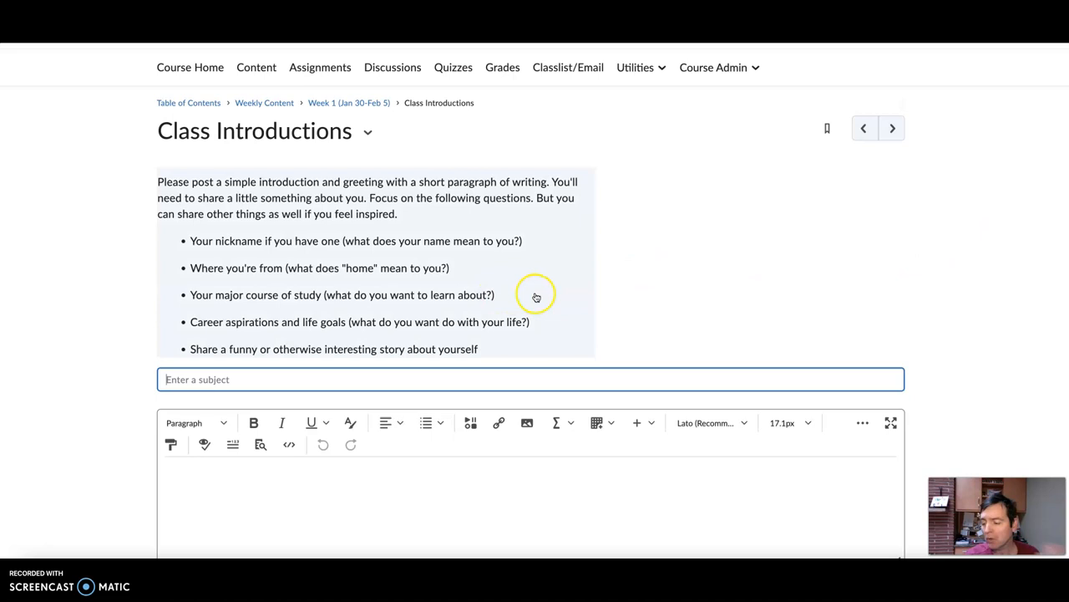
{"action": "mouse_move", "coordinate": [750, 294]}
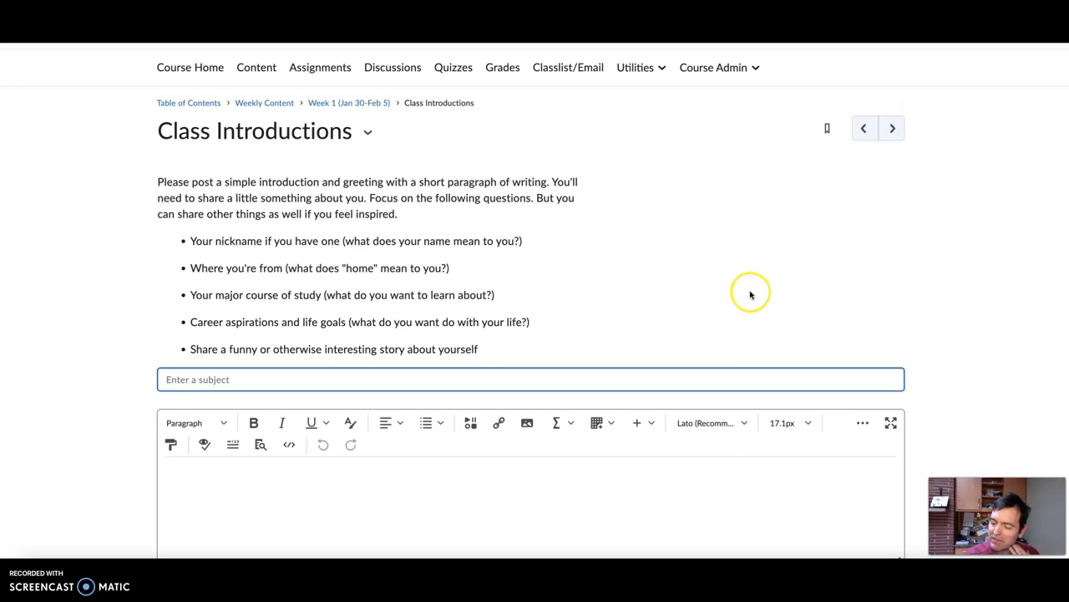
{"action": "mouse_move", "coordinate": [770, 290]}
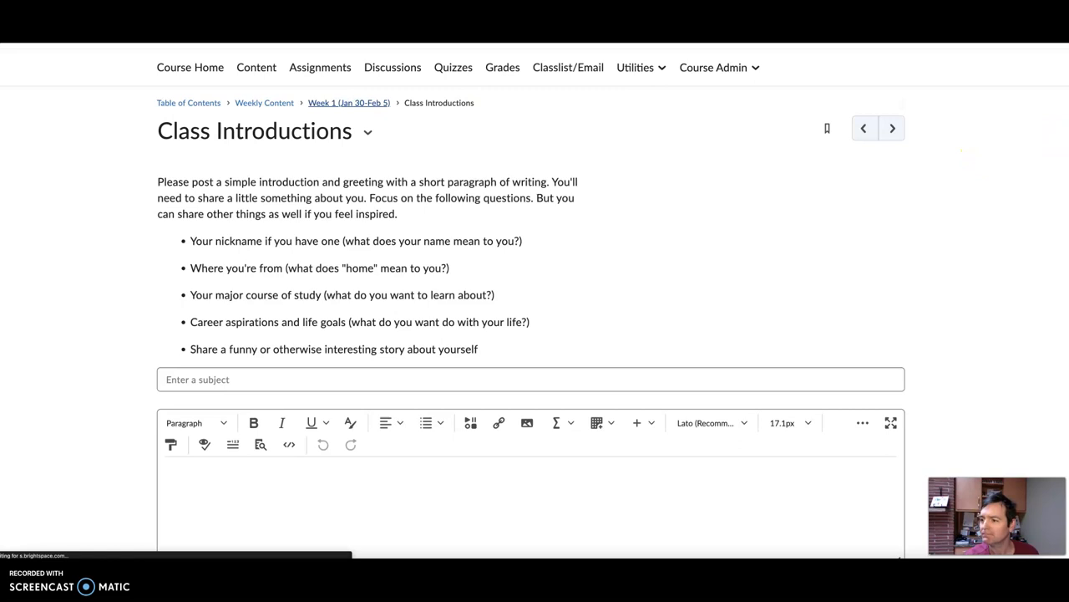
Step: Scroll the Week 1 page down to the Discussion 1 instructions and question sets
{"action": "scroll", "scroll_direction": "down", "scroll_amount": 3}
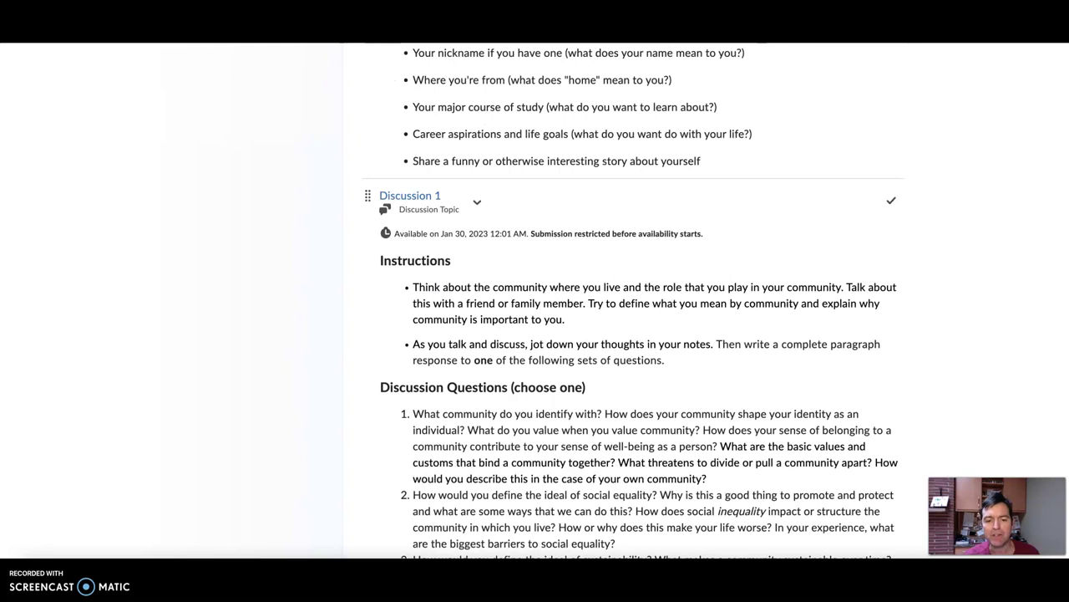
{"action": "scroll", "scroll_direction": "down", "scroll_amount": 3}
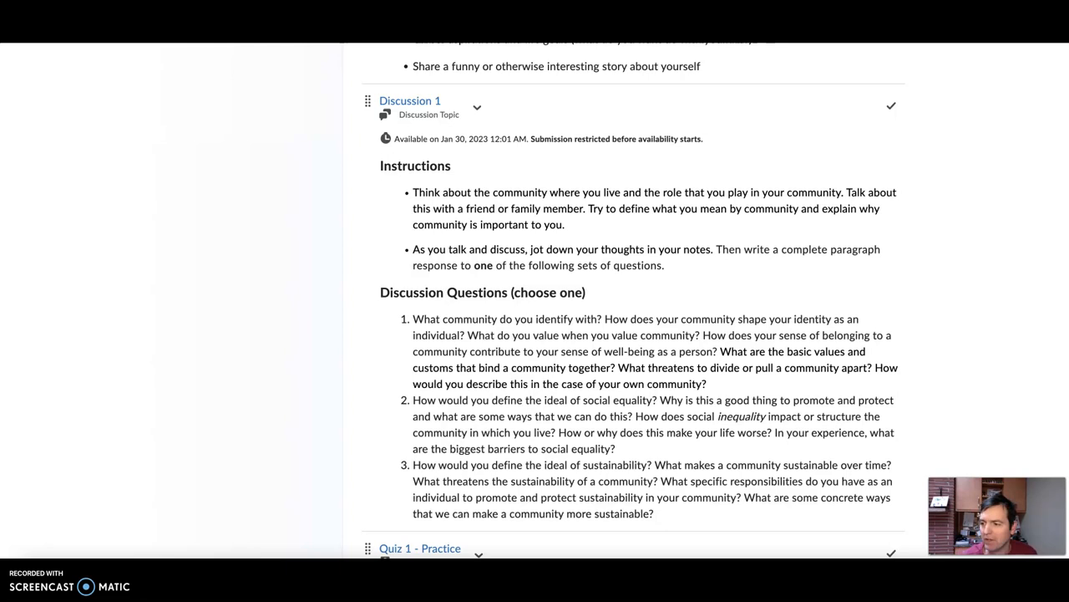
{"action": "scroll", "scroll_direction": "down", "scroll_amount": 3}
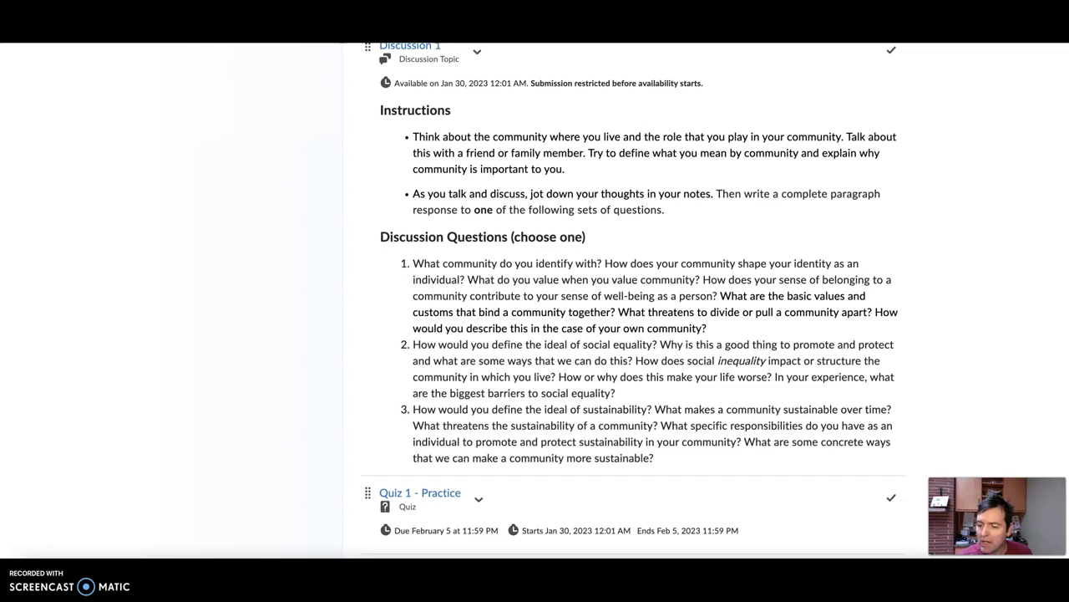
{"action": "scroll", "scroll_direction": "down", "scroll_amount": 3}
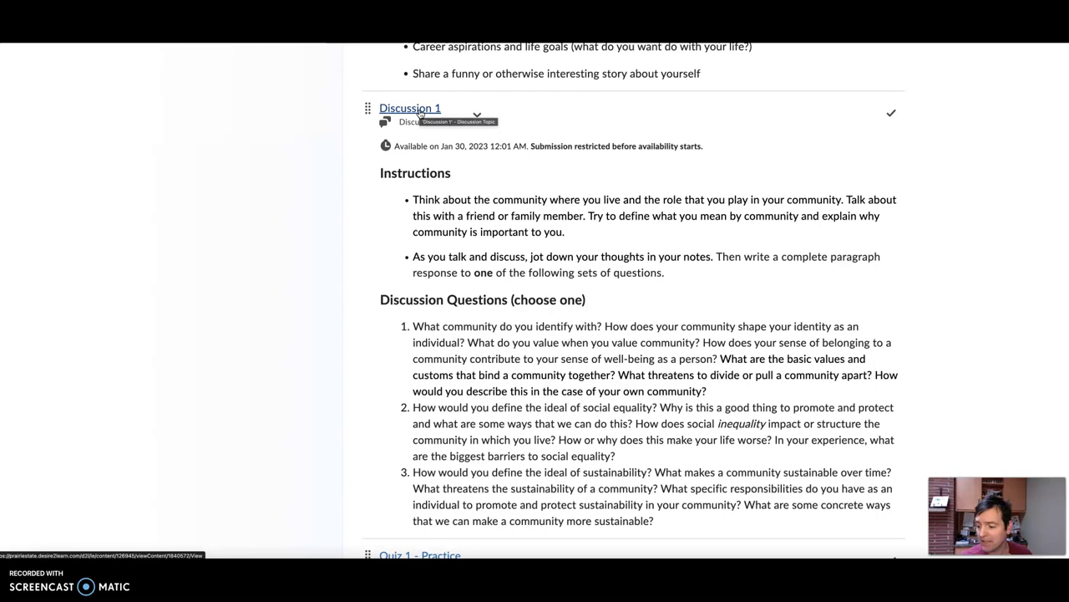
Step: Scroll the Week 1 page to Homework 1's due date, questions and Format section
{"action": "scroll", "scroll_direction": "down", "scroll_amount": 3}
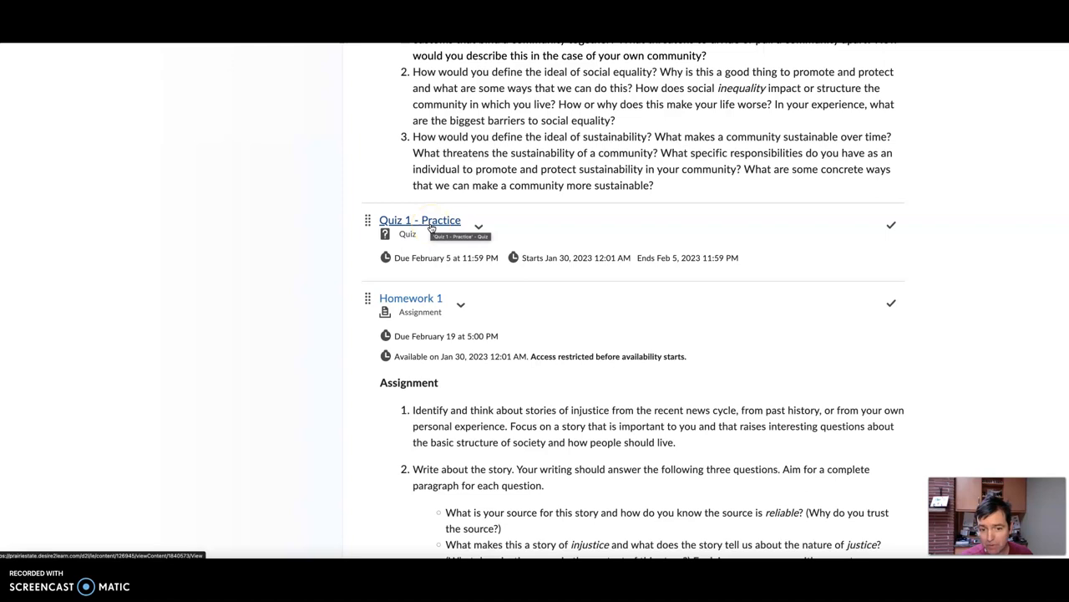
{"action": "mouse_move", "coordinate": [1061, 403]}
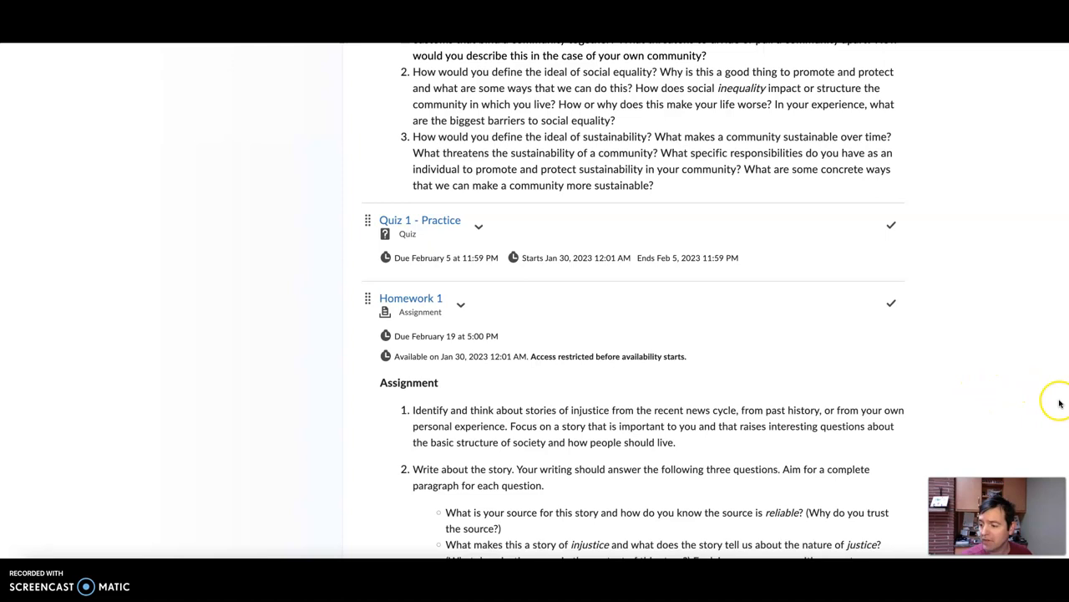
{"action": "scroll", "scroll_direction": "down", "scroll_amount": 3}
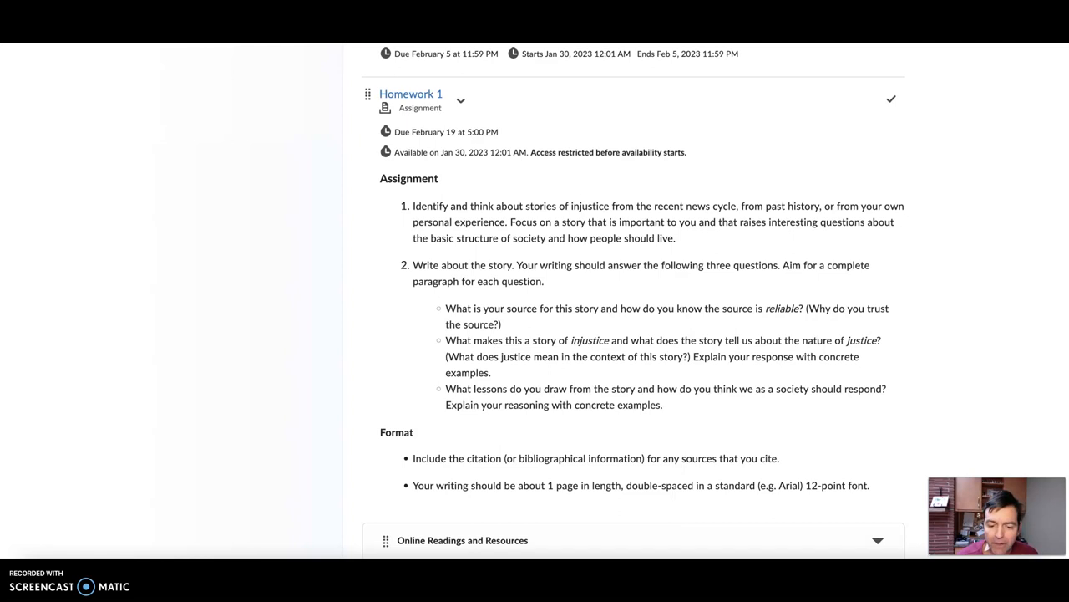
{"action": "mouse_move", "coordinate": [1000, 445]}
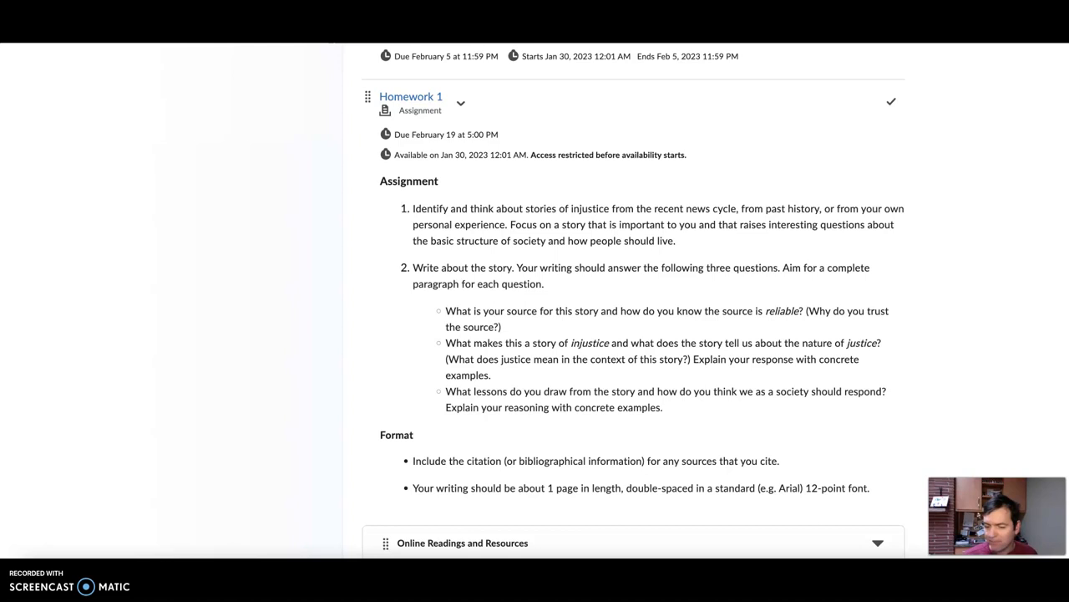
{"action": "scroll", "scroll_direction": "up", "scroll_amount": 3}
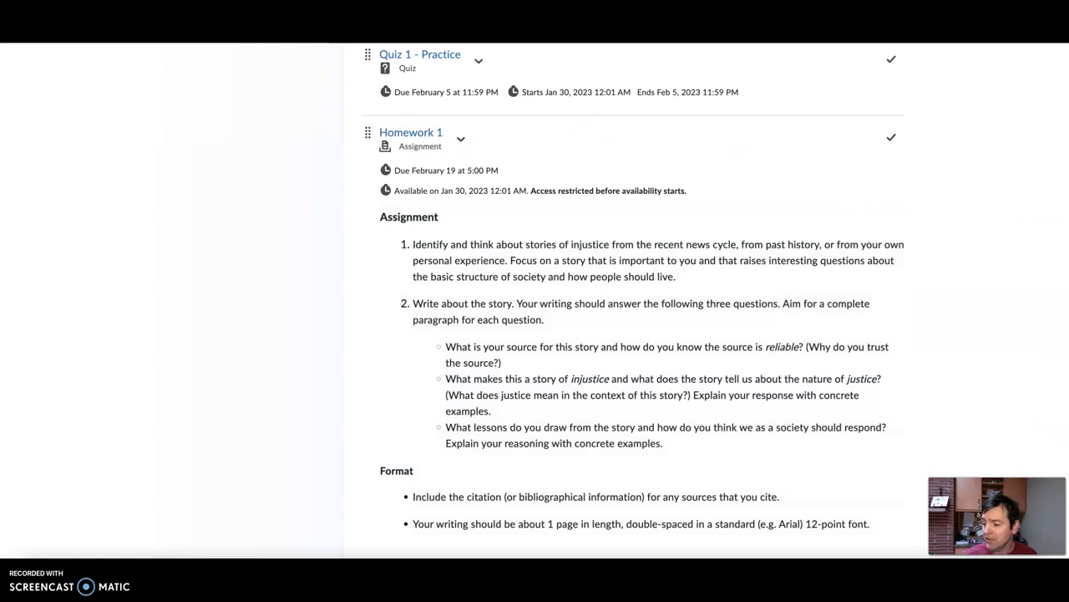
{"action": "scroll", "scroll_direction": "down", "scroll_amount": 3}
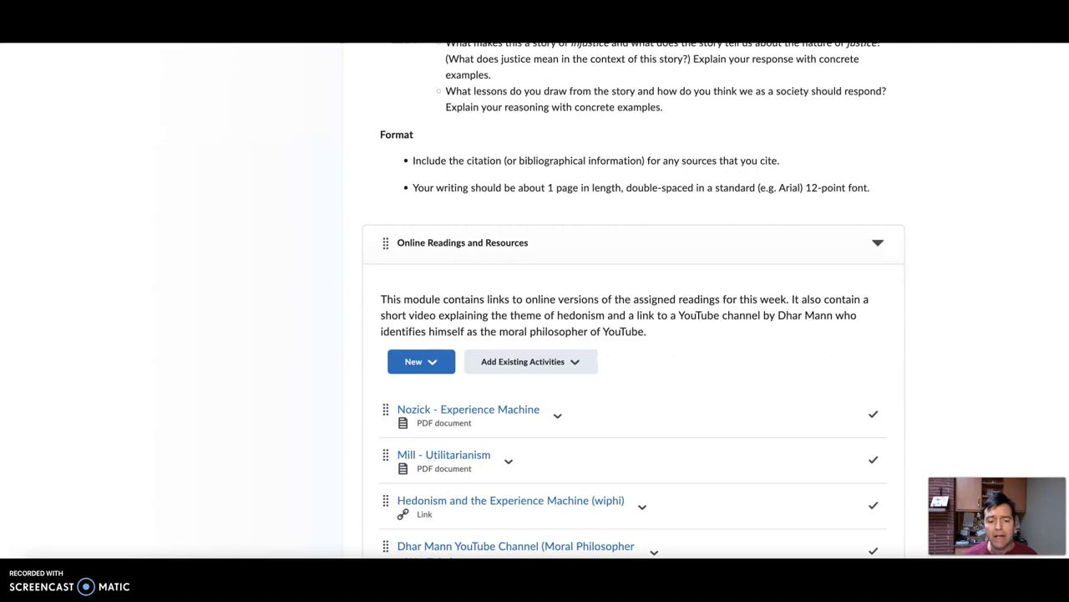
{"action": "scroll", "scroll_direction": "up", "scroll_amount": 3}
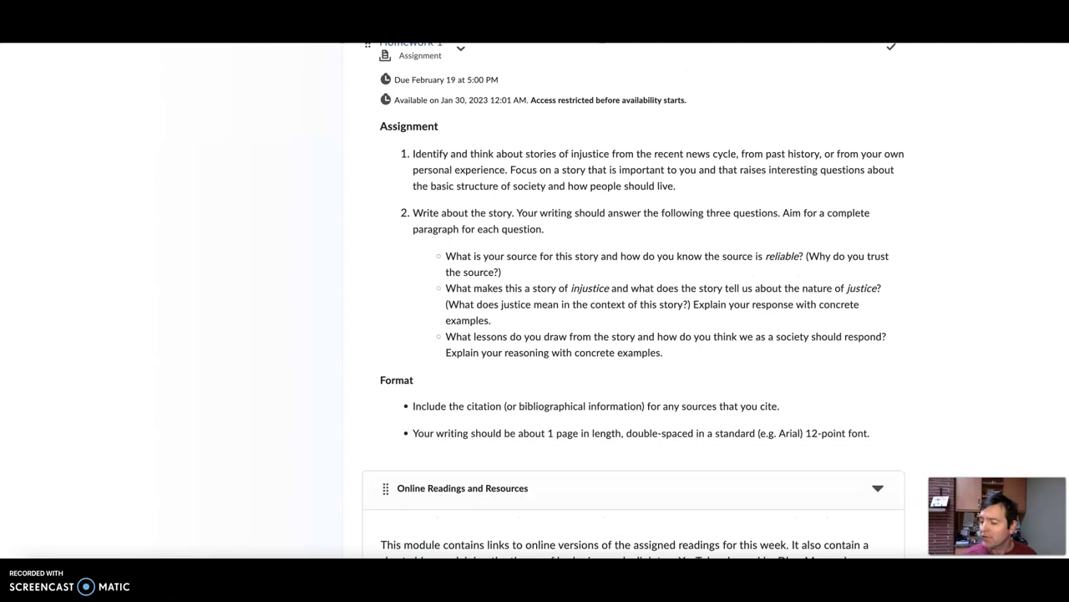